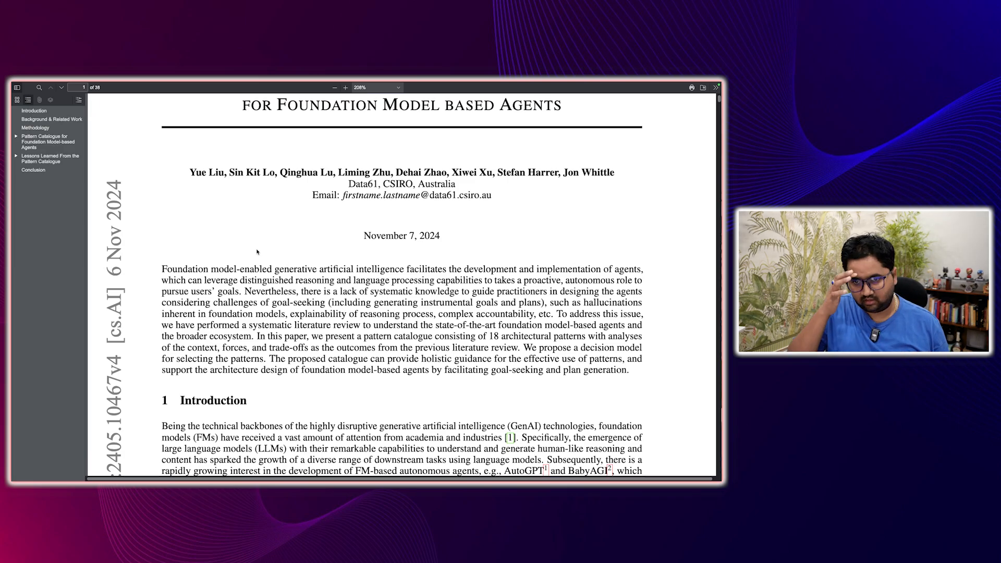
# - View the paper at 172% zoom and scroll through the Introduction to Figure 1: Methodology on page 3
pyautogui.click(334, 88)
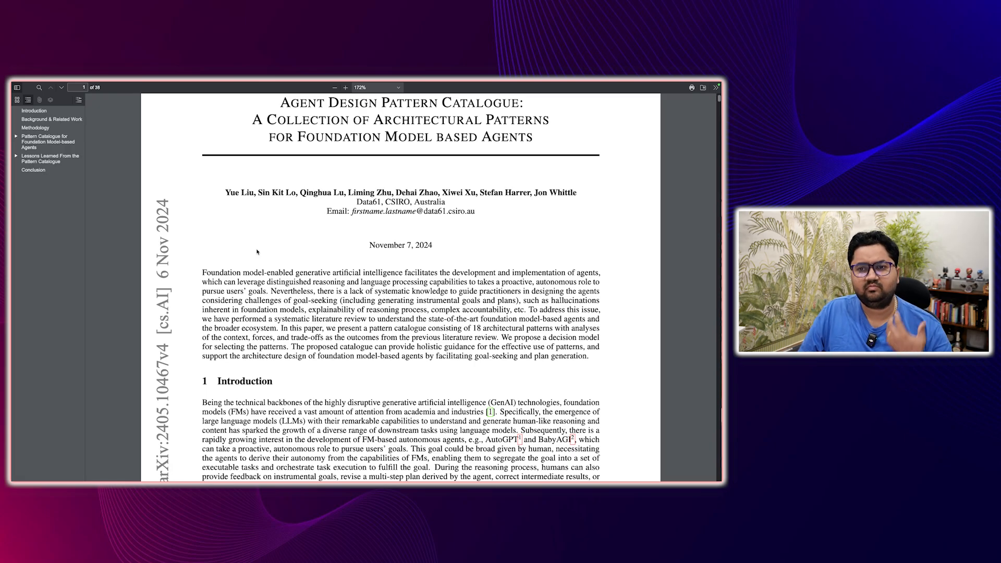
pyautogui.scroll(-3)
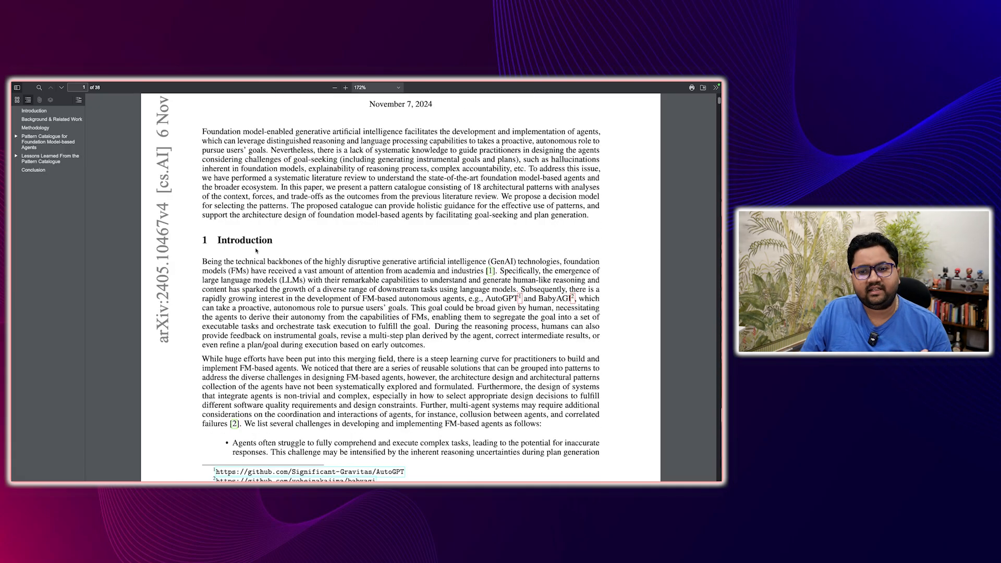
pyautogui.scroll(-3)
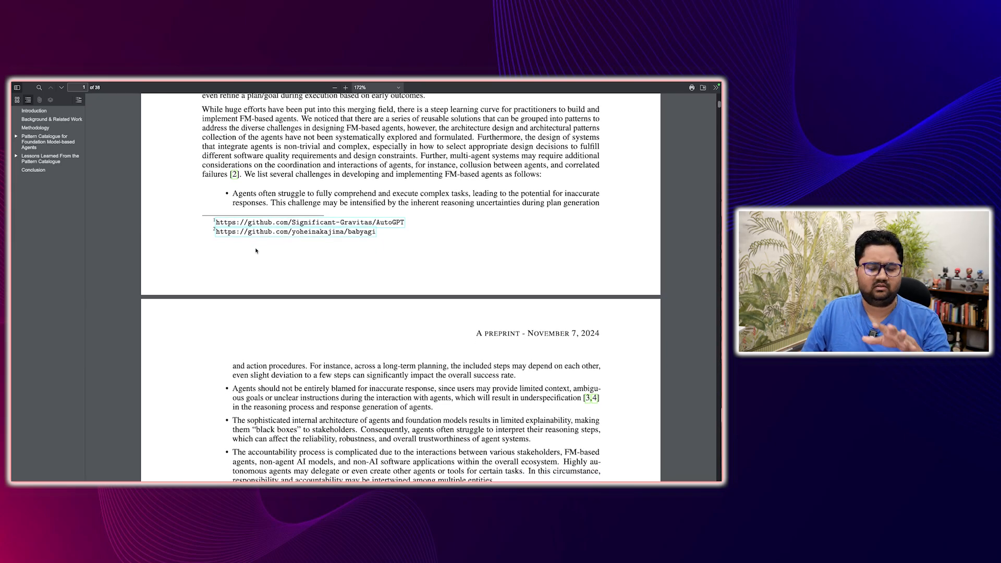
pyautogui.scroll(3)
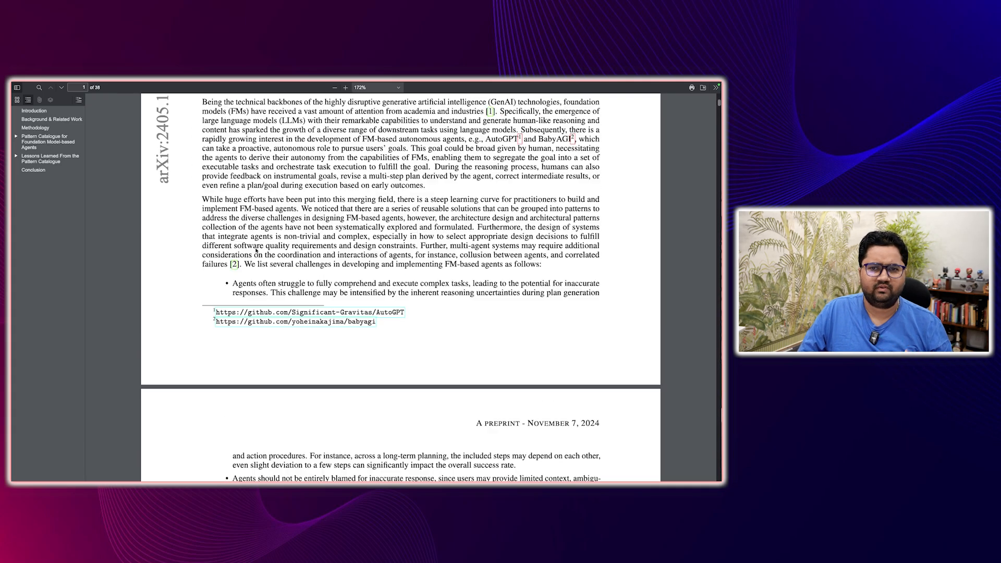
pyautogui.scroll(-3)
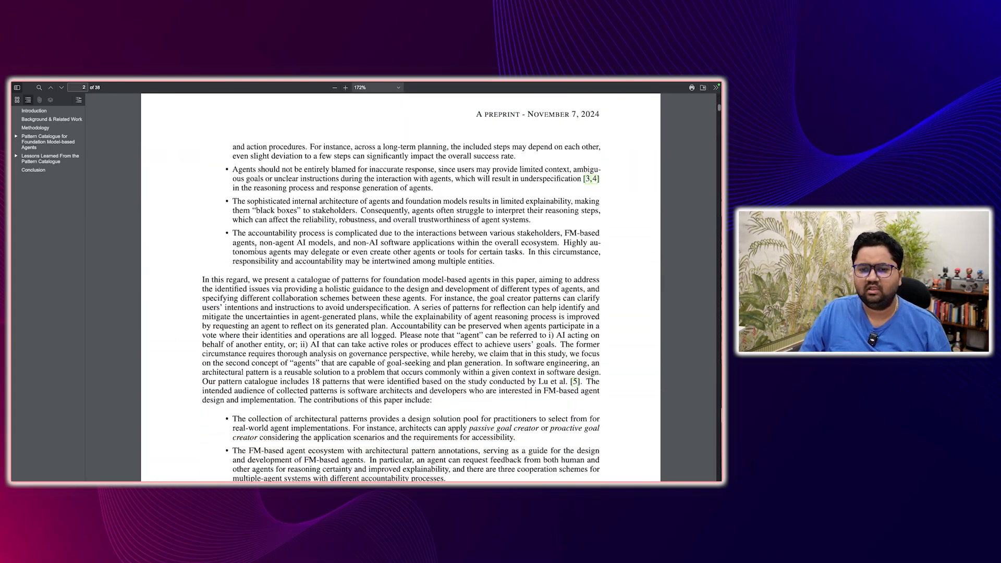
pyautogui.scroll(-3)
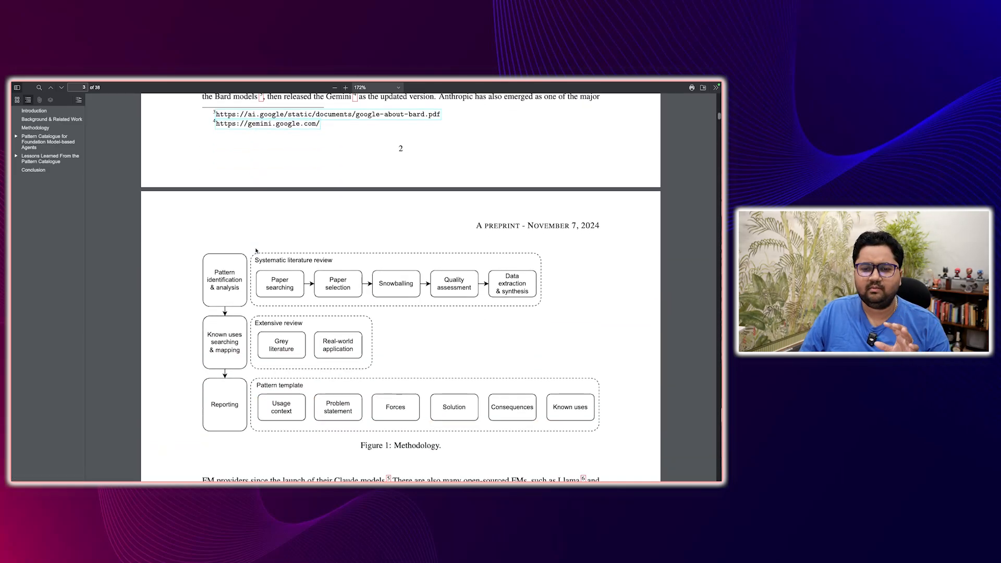
pyautogui.scroll(-3)
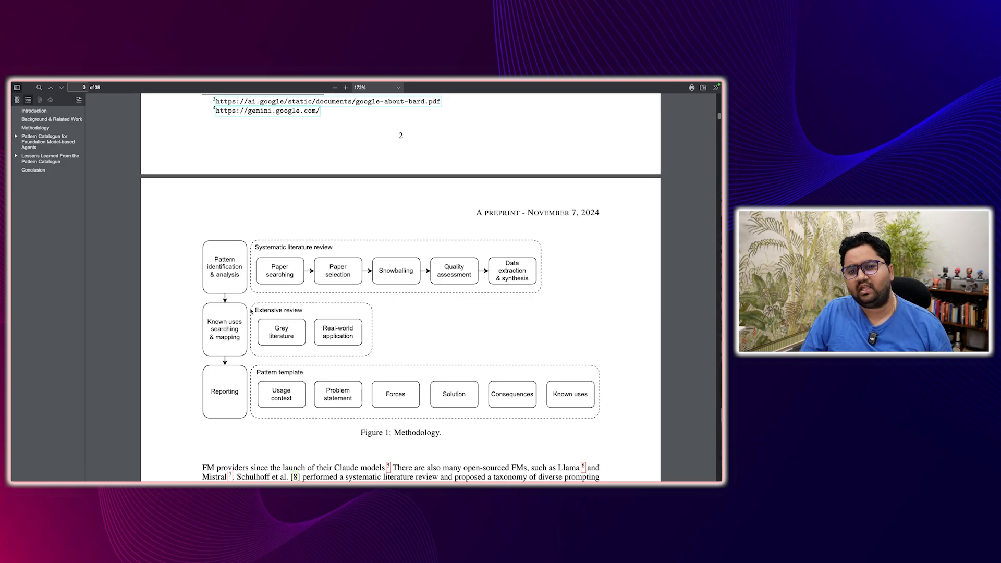
# - Scroll to page 4, view all of Figure 2 at 132%, then enlarge it to 187% to read its labels
pyautogui.scroll(-3)
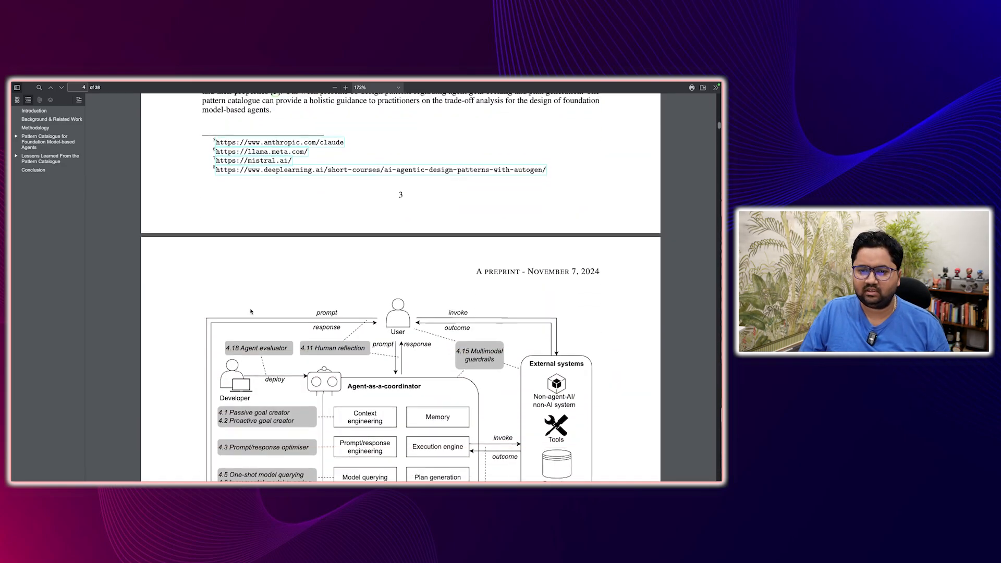
pyautogui.scroll(-3)
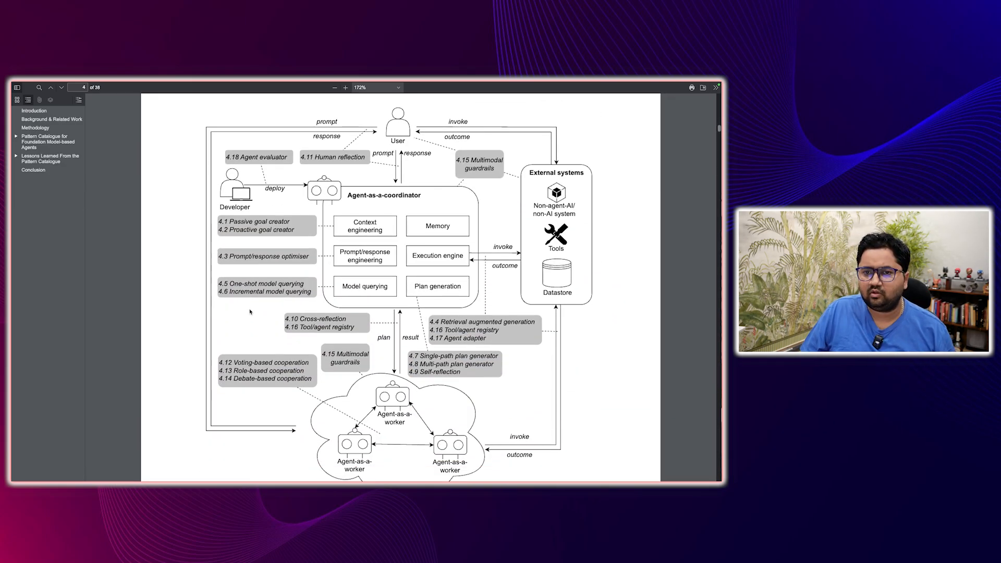
pyautogui.click(335, 87)
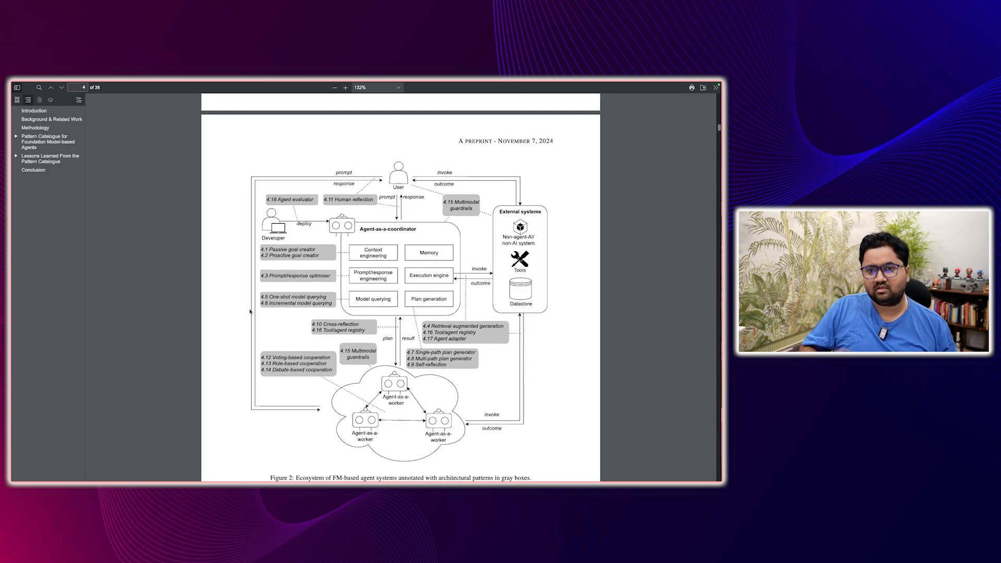
pyautogui.click(345, 87)
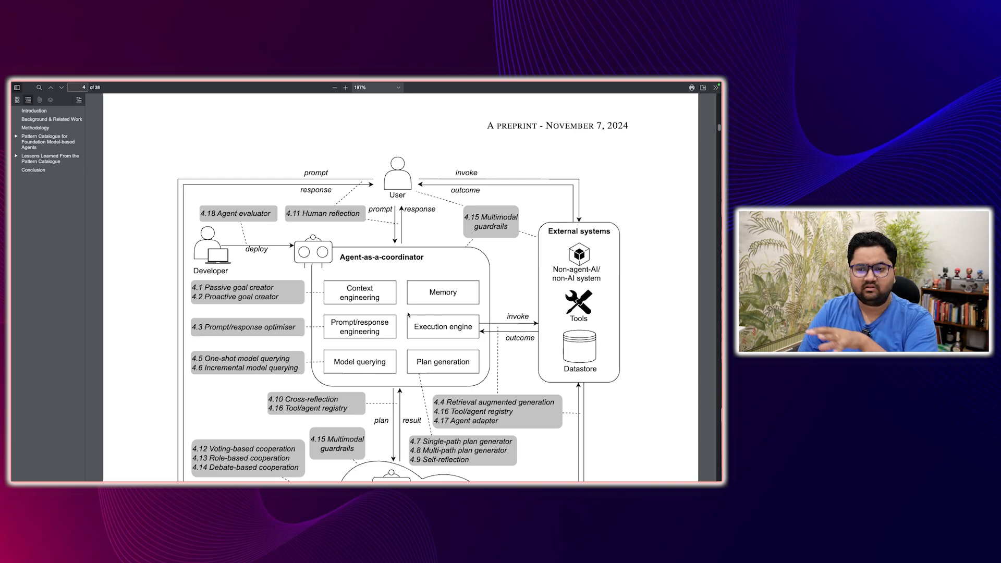
# - Scroll back and forth over Figure 2, then down to Table 1, the pattern catalogue overview, on page 5
pyautogui.scroll(-3)
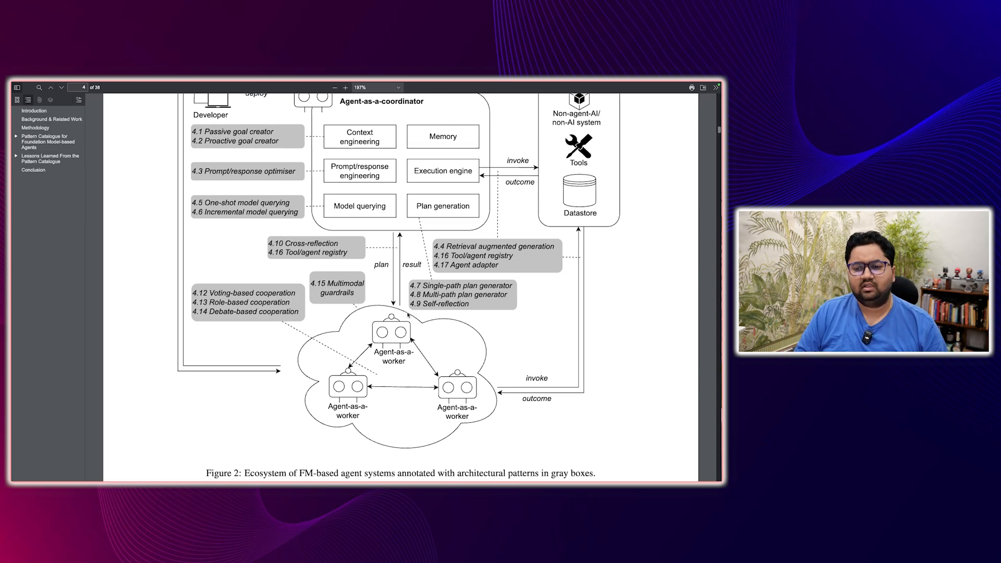
pyautogui.scroll(3)
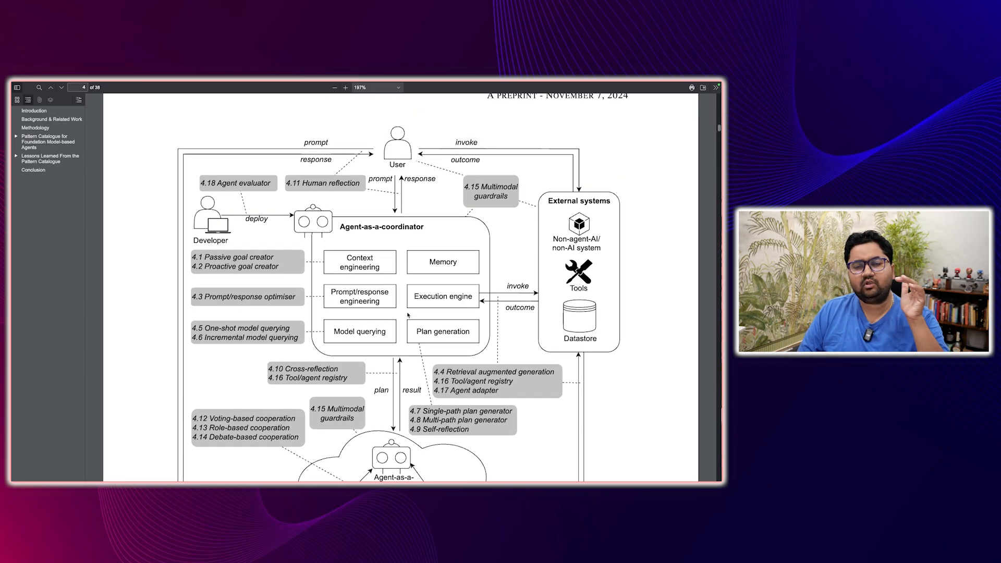
pyautogui.scroll(-3)
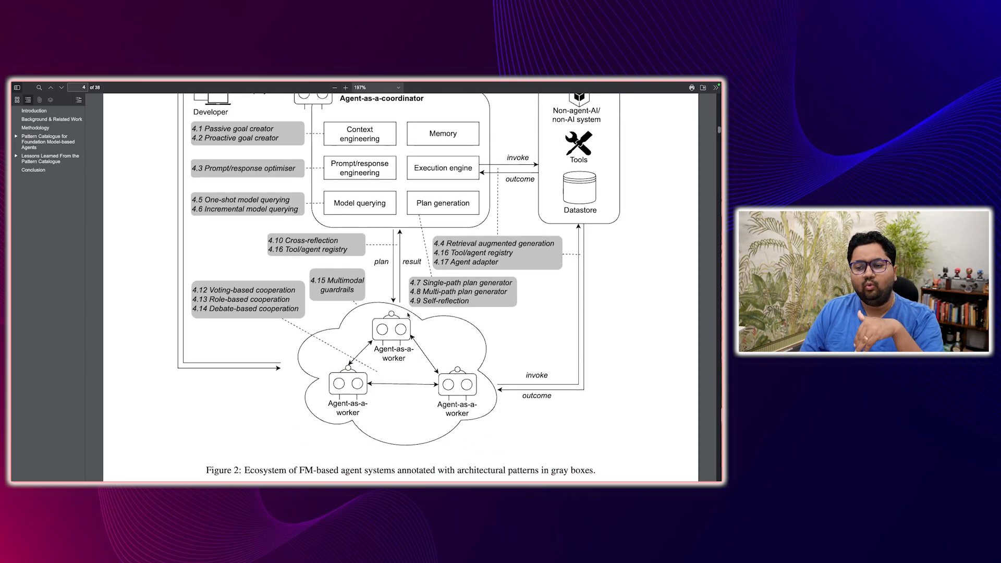
pyautogui.scroll(3)
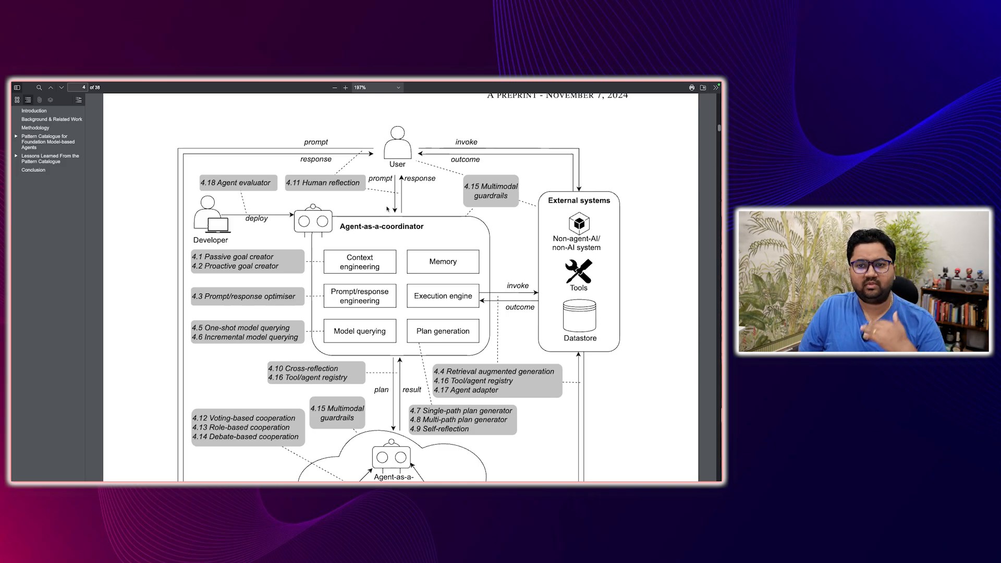
pyautogui.scroll(-3)
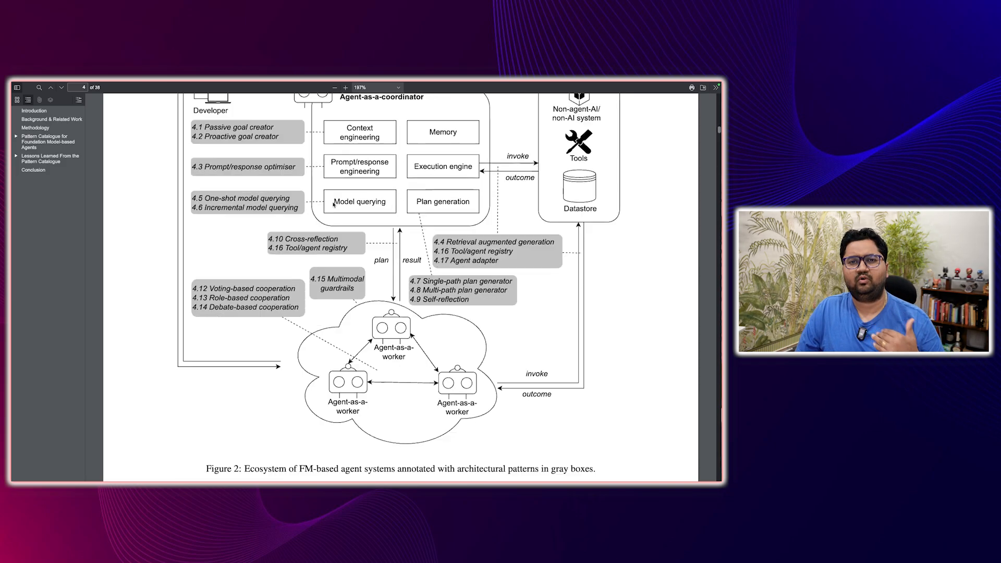
pyautogui.scroll(3)
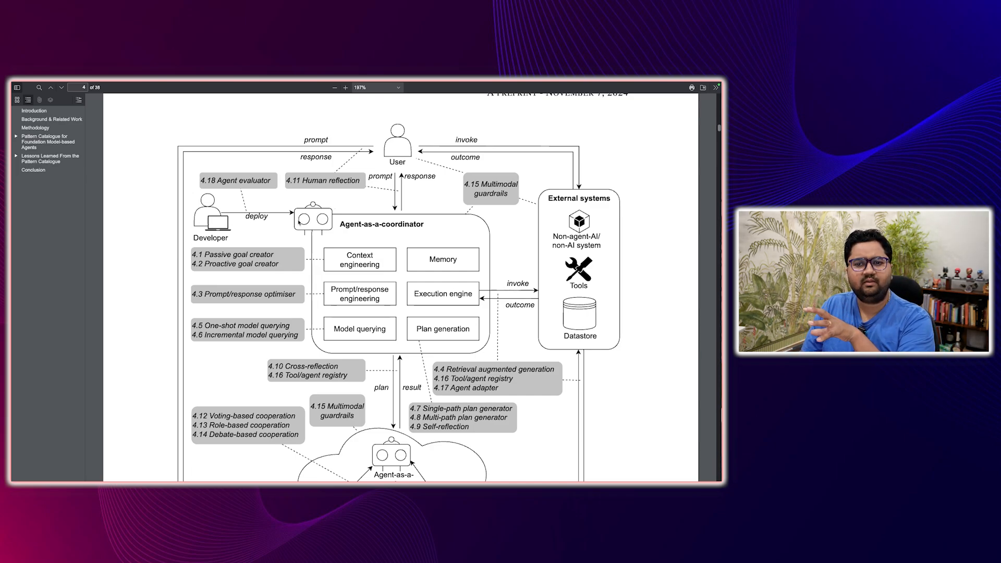
pyautogui.scroll(-3)
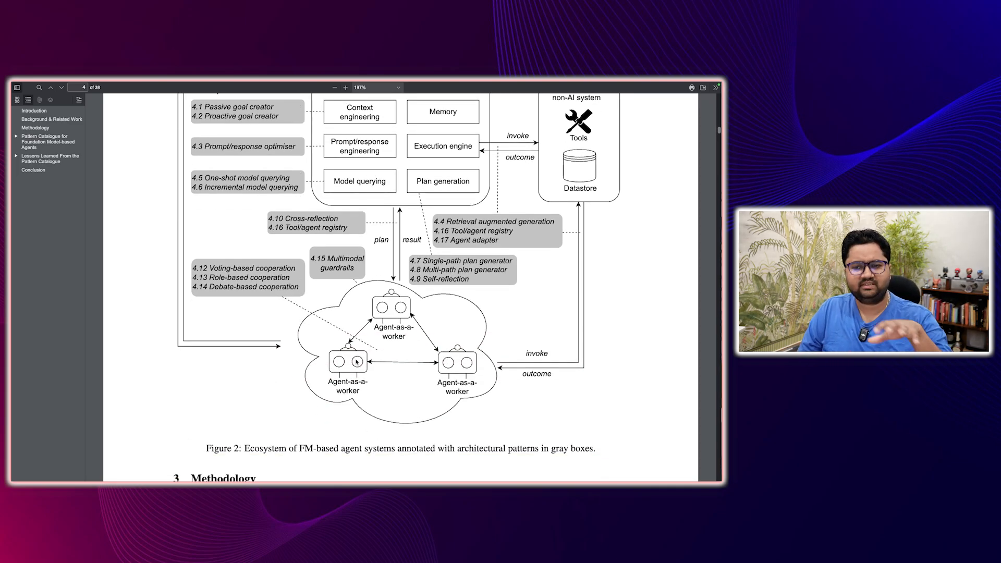
pyautogui.scroll(3)
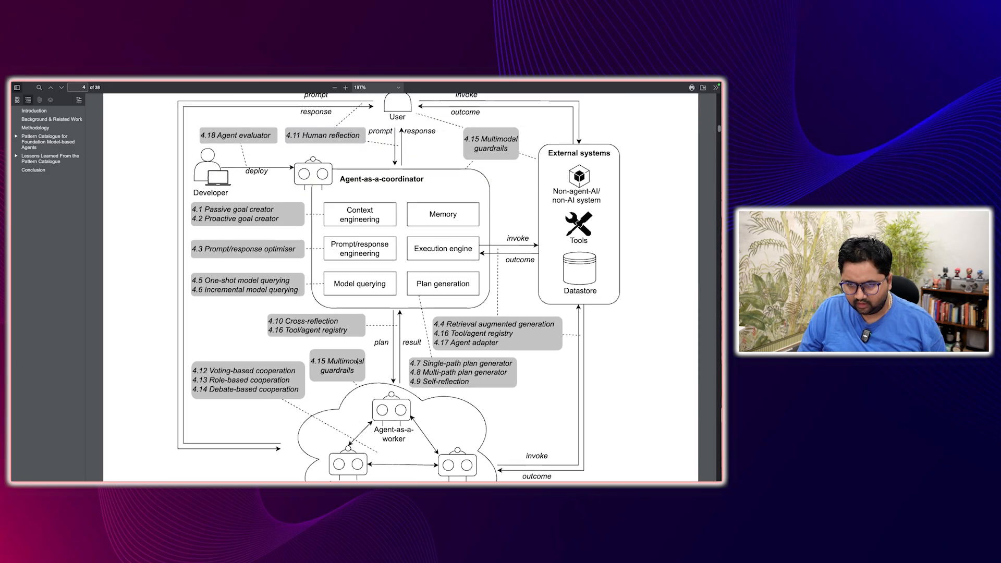
pyautogui.scroll(3)
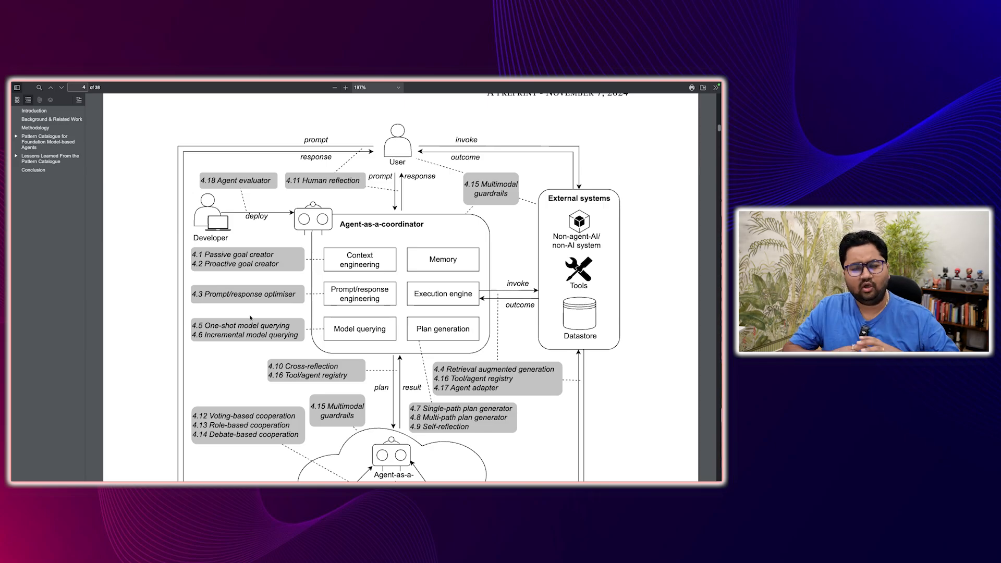
pyautogui.scroll(-3)
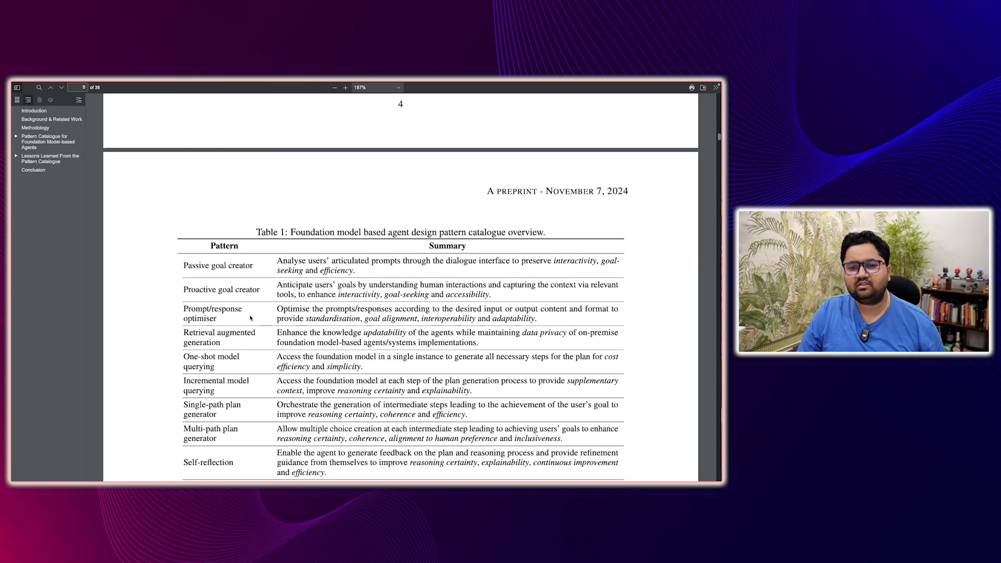
# - Scroll to Table 1's final rows ending with Agent evaluator and the Section 4 heading
pyautogui.scroll(-3)
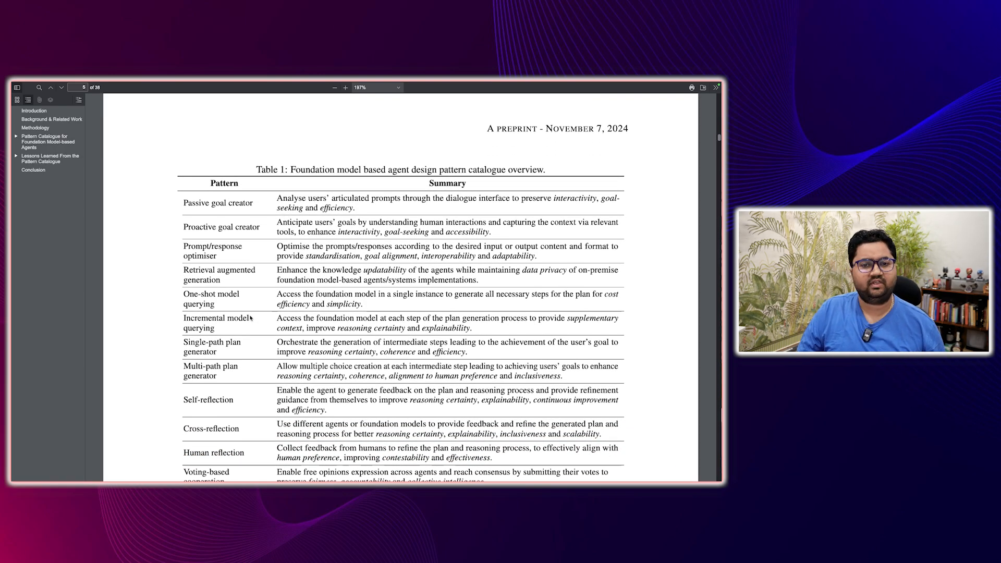
pyautogui.scroll(3)
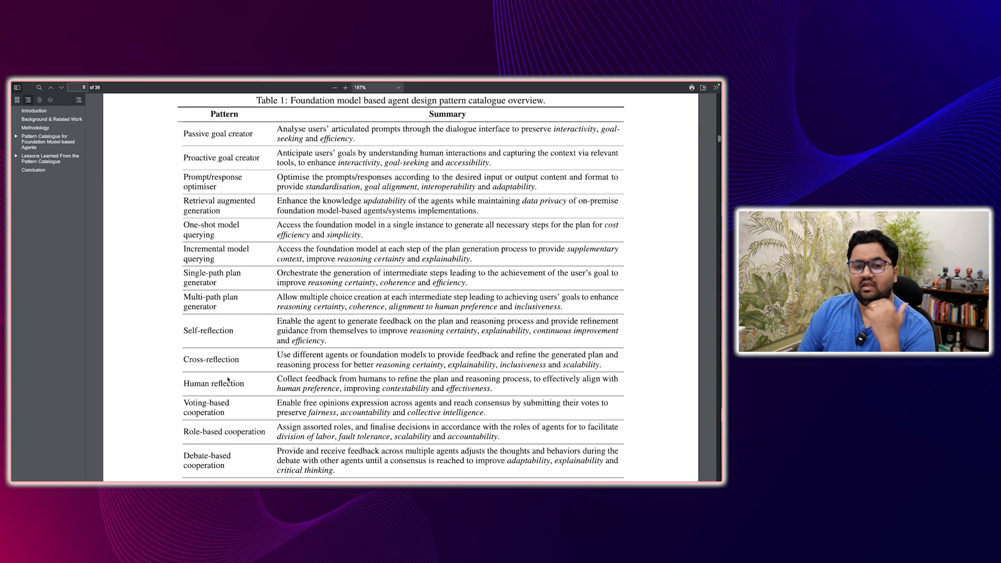
pyautogui.scroll(-3)
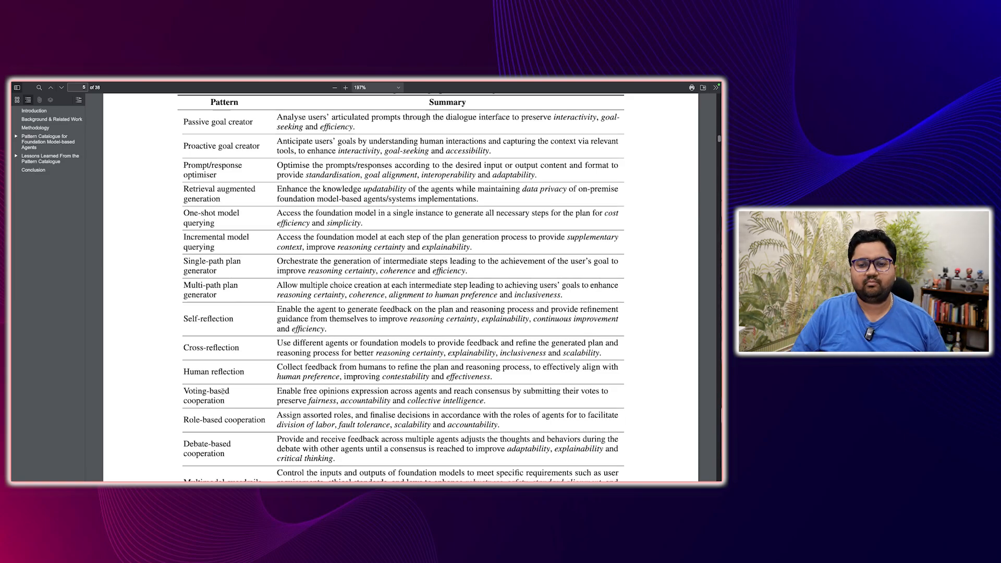
pyautogui.scroll(-3)
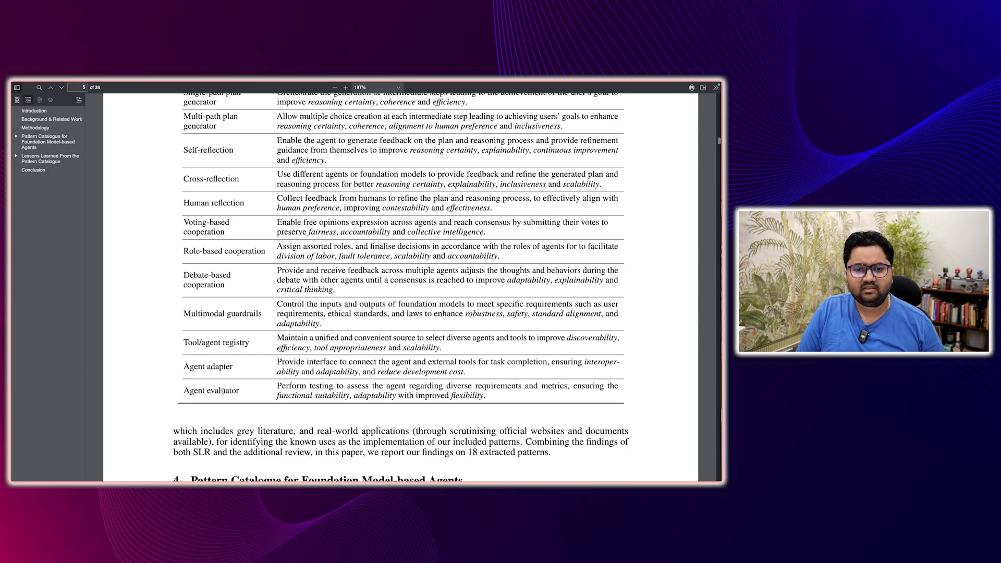
# - Scroll through Section 4.1 Passive Goal Creator and its Figure 3 architecture diagram
pyautogui.scroll(-3)
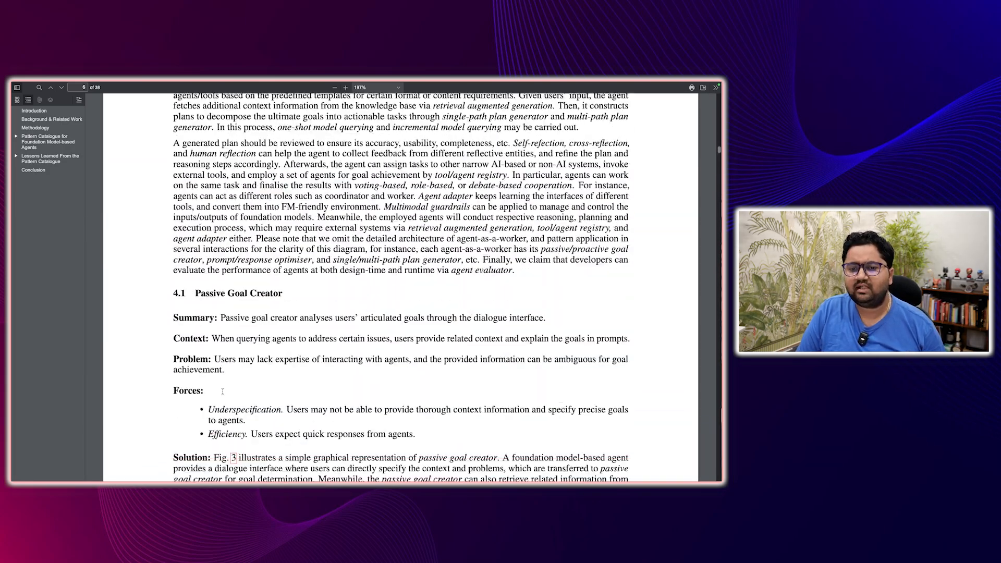
pyautogui.scroll(-3)
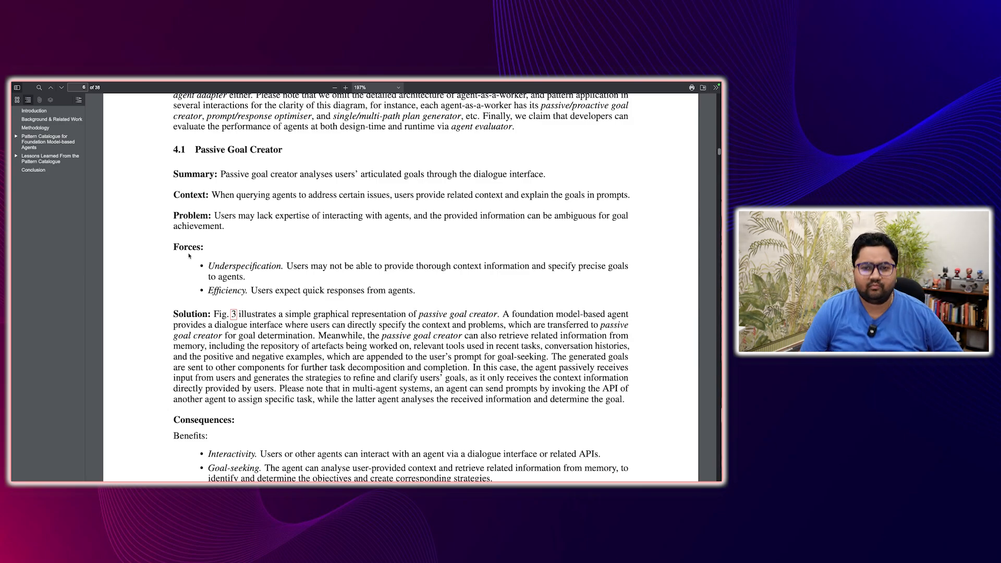
pyautogui.scroll(3)
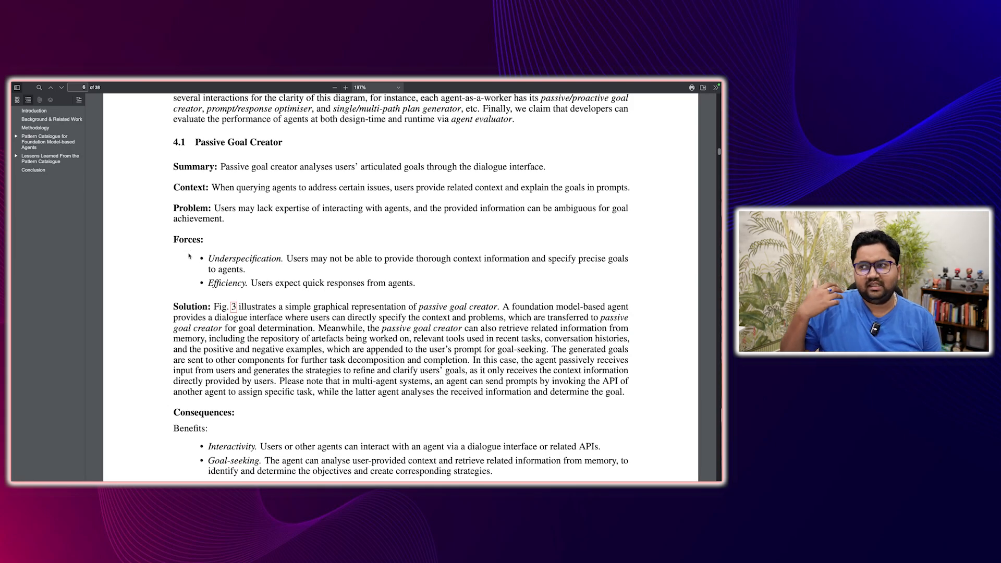
pyautogui.scroll(-3)
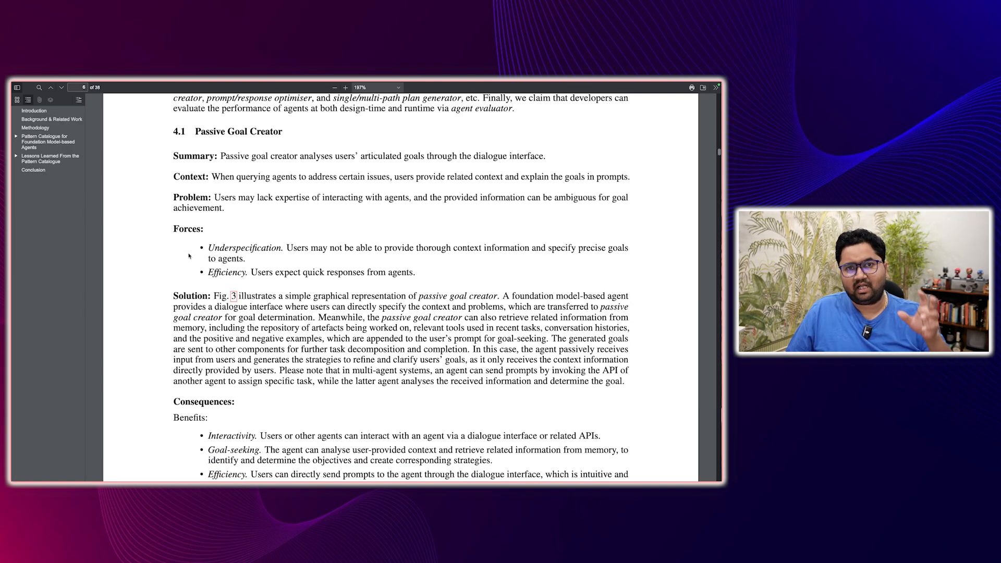
pyautogui.scroll(-3)
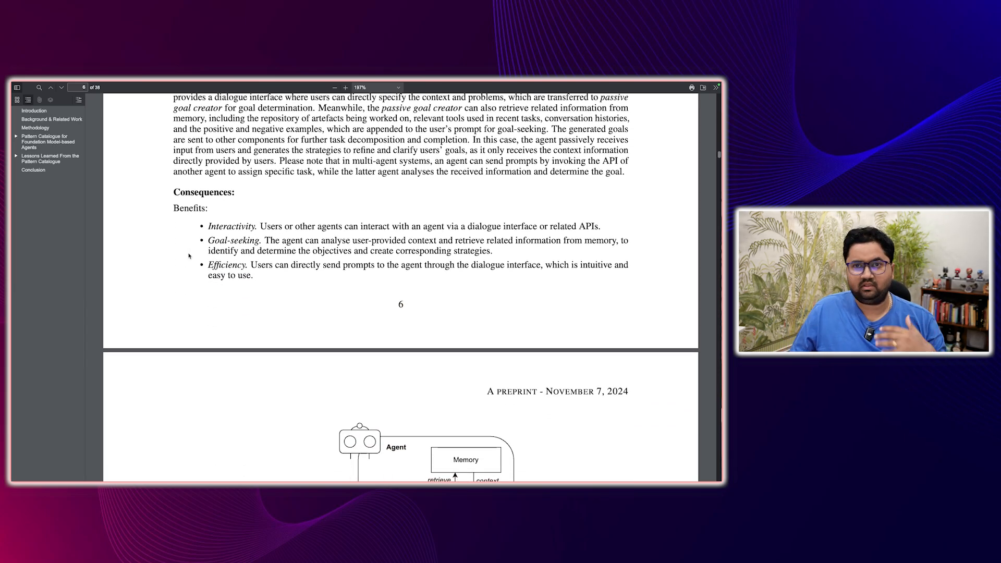
pyautogui.scroll(-3)
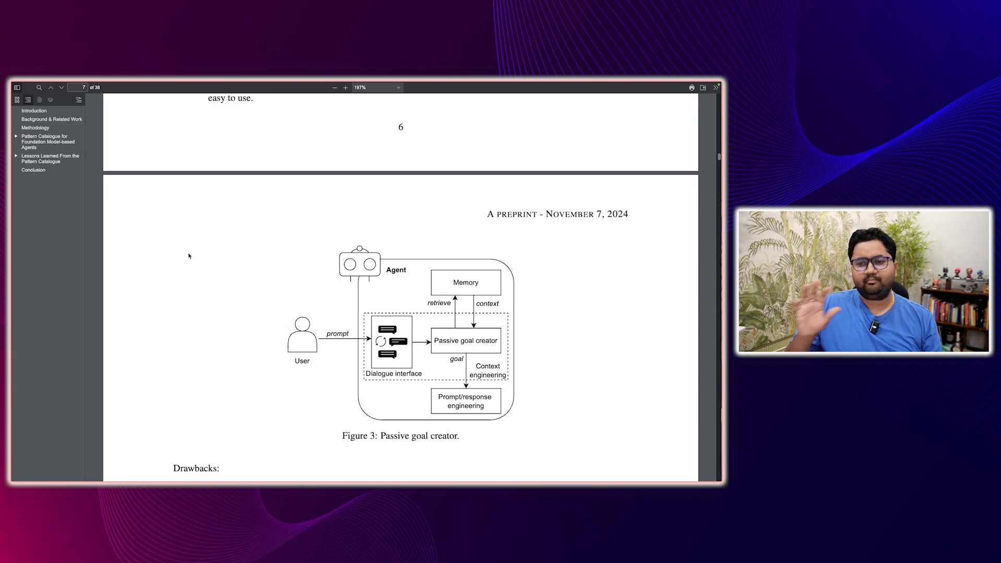
pyautogui.moveTo(469, 319)
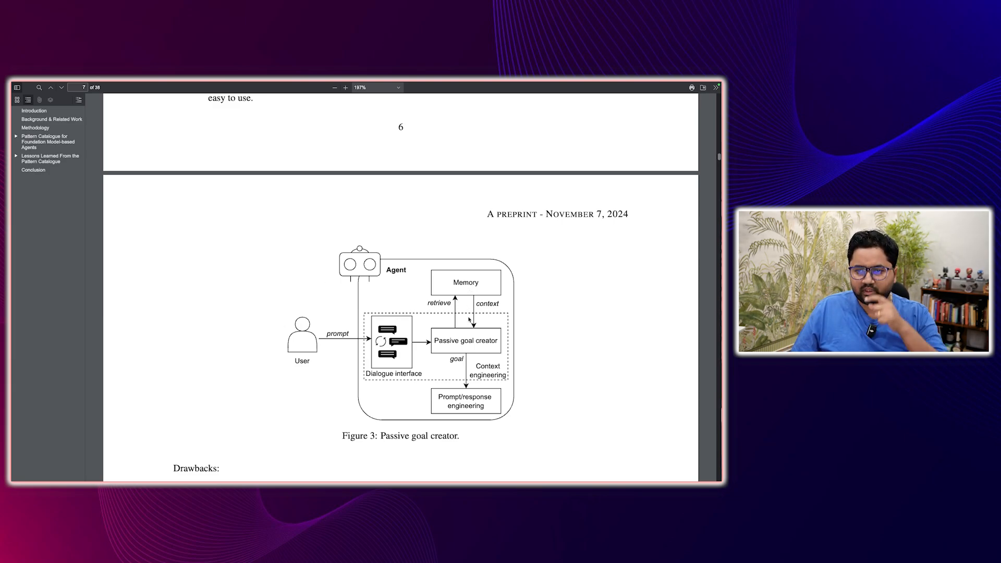
pyautogui.moveTo(398, 359)
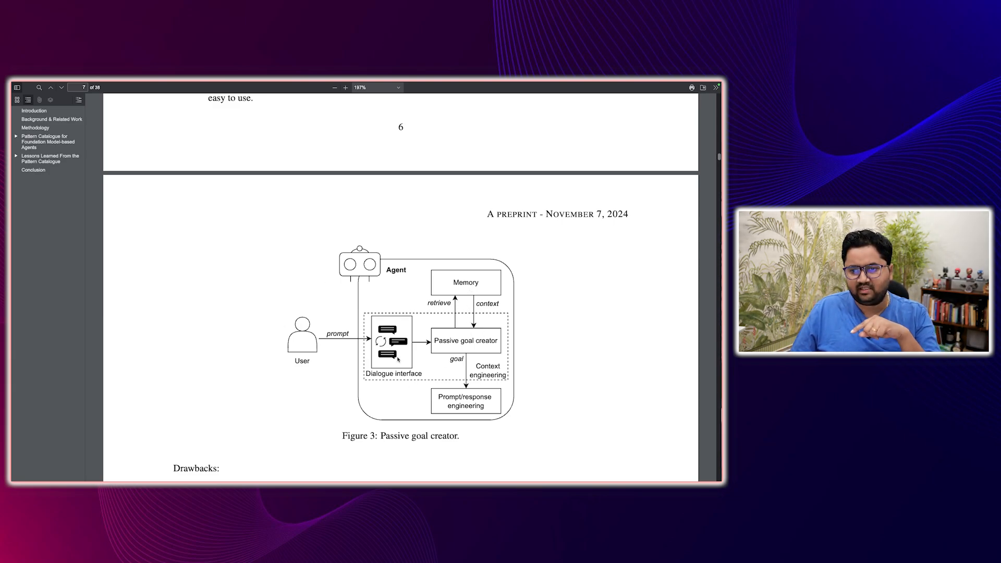
# - Continue through Section 4.2 to the heading 4.3 Prompt/Response Optimiser on page 9
pyautogui.scroll(-3)
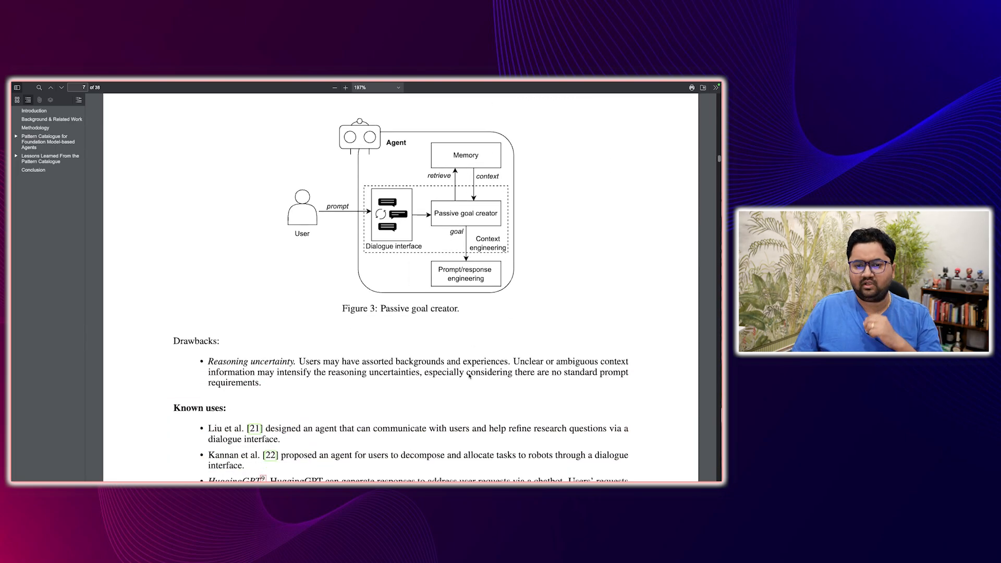
pyautogui.scroll(-3)
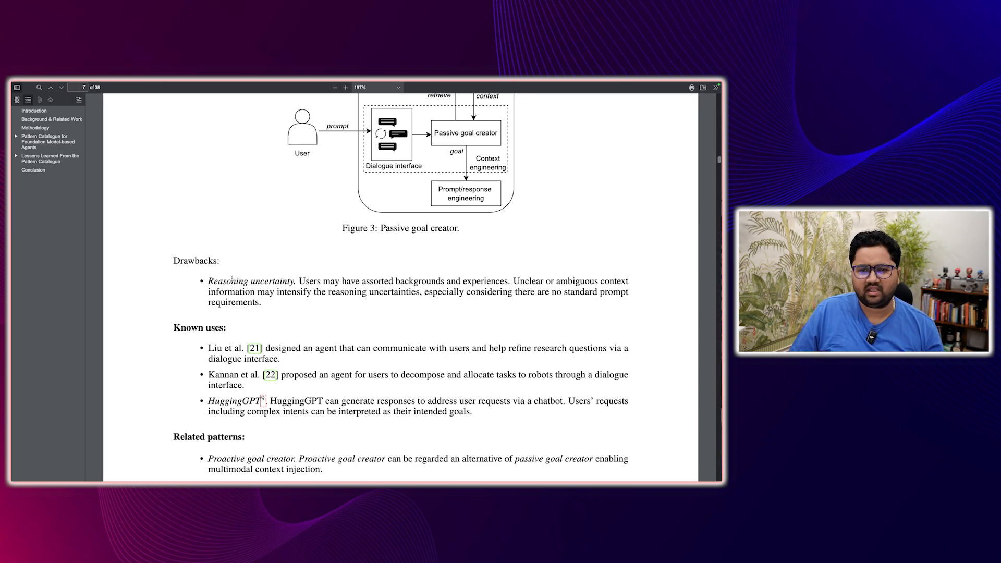
pyautogui.scroll(-3)
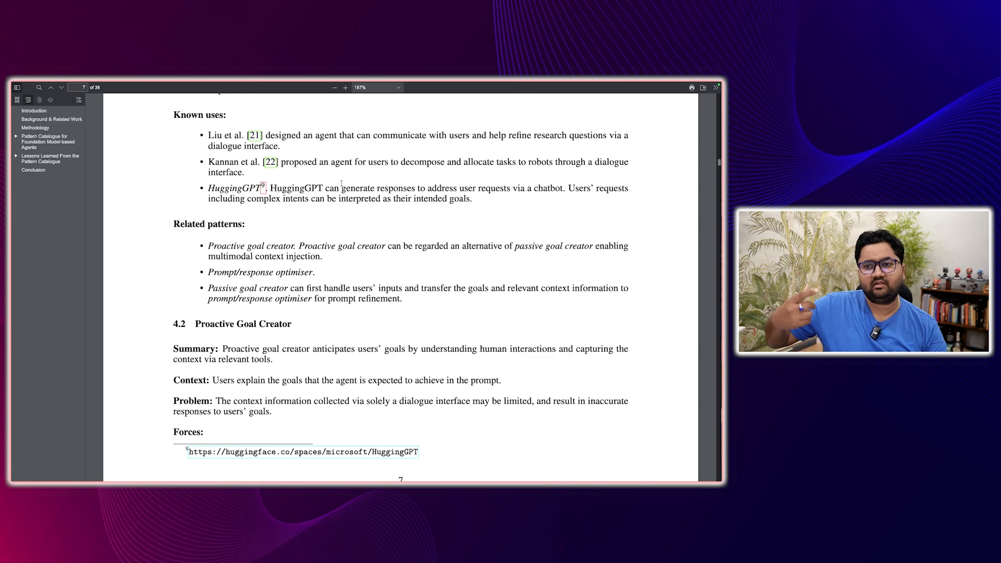
pyautogui.scroll(3)
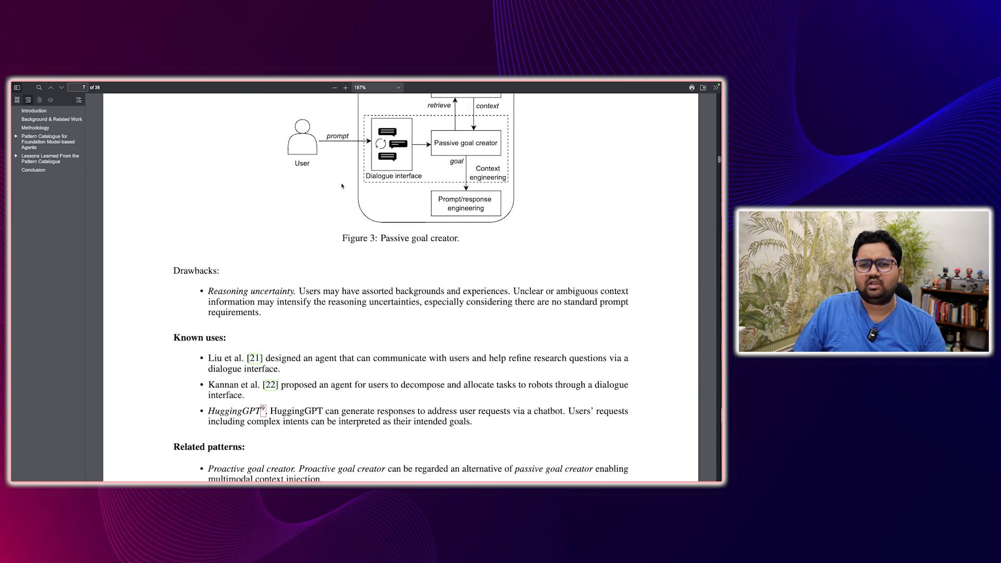
pyautogui.scroll(3)
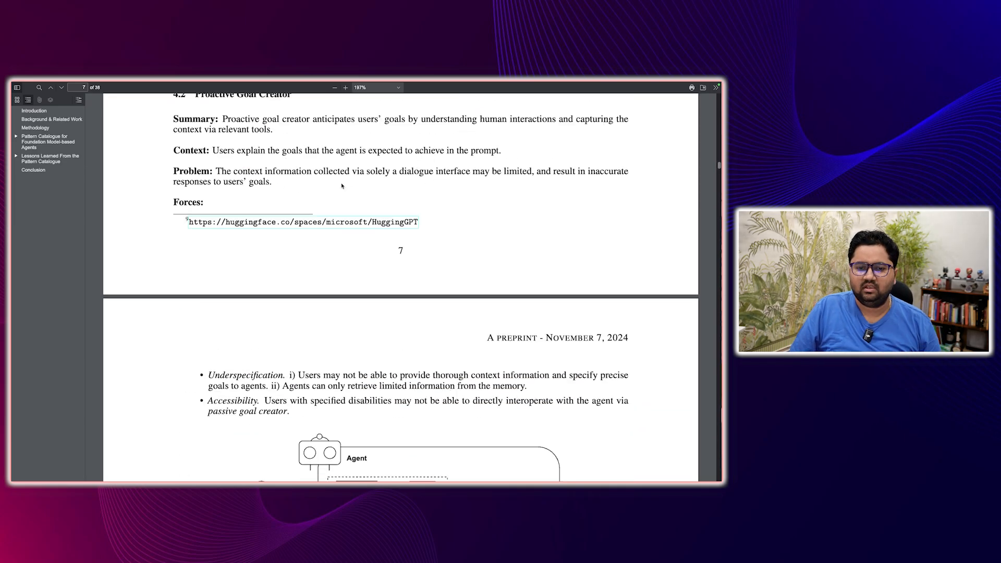
pyautogui.scroll(-3)
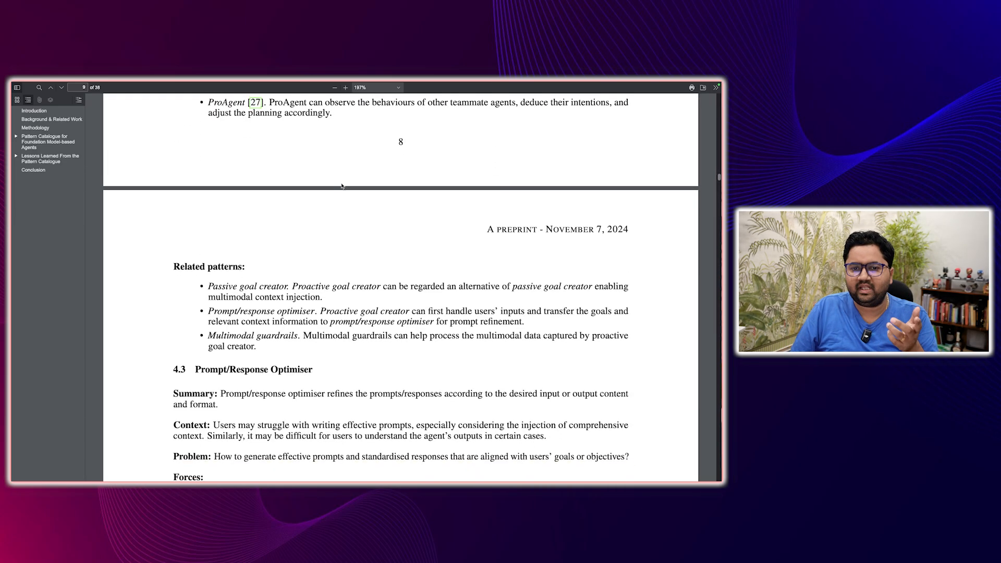
# - Enlarge Figure 6, Retrieval augmented generation, then return to normal size at its benefits list on page 11
pyautogui.scroll(-3)
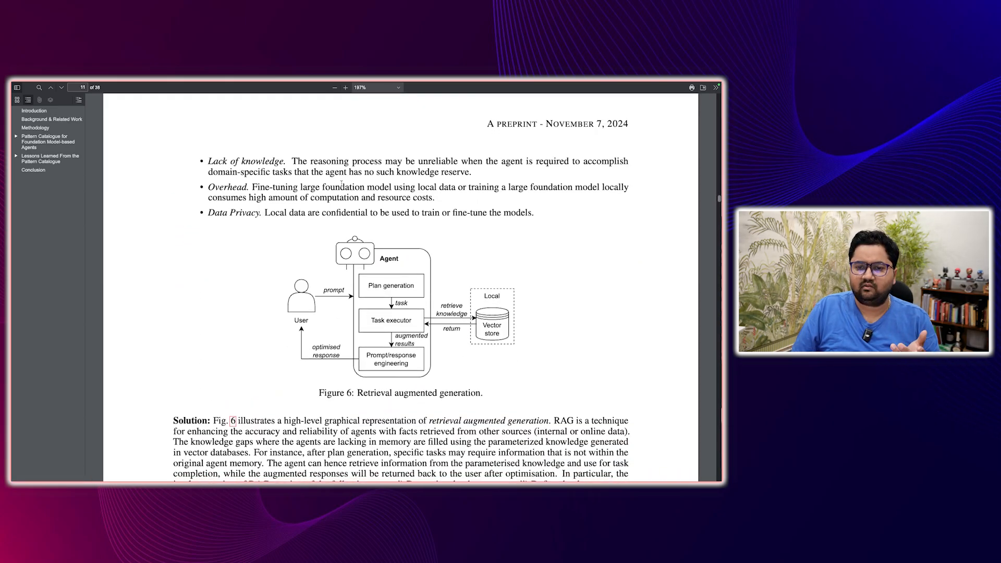
pyautogui.click(345, 87)
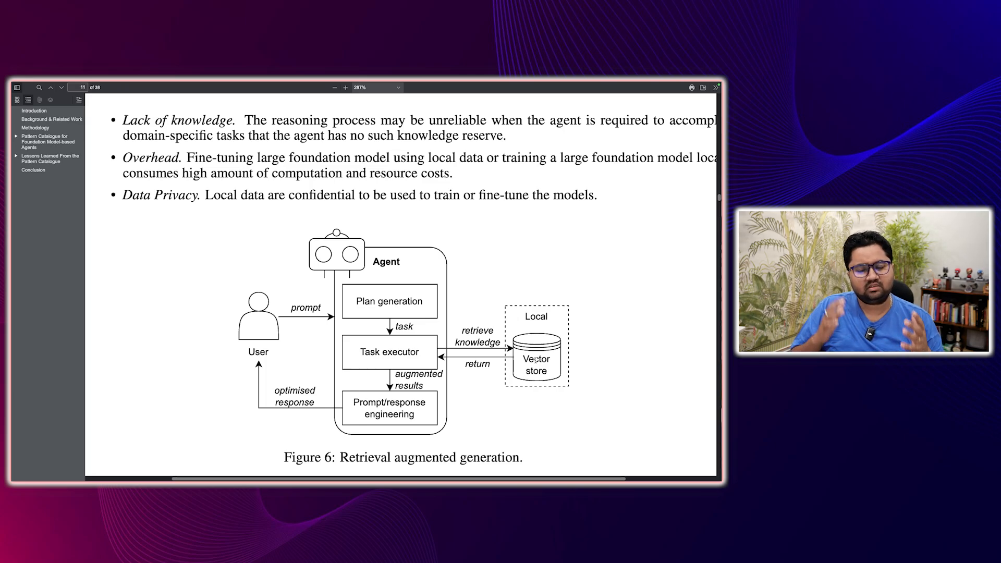
pyautogui.click(335, 88)
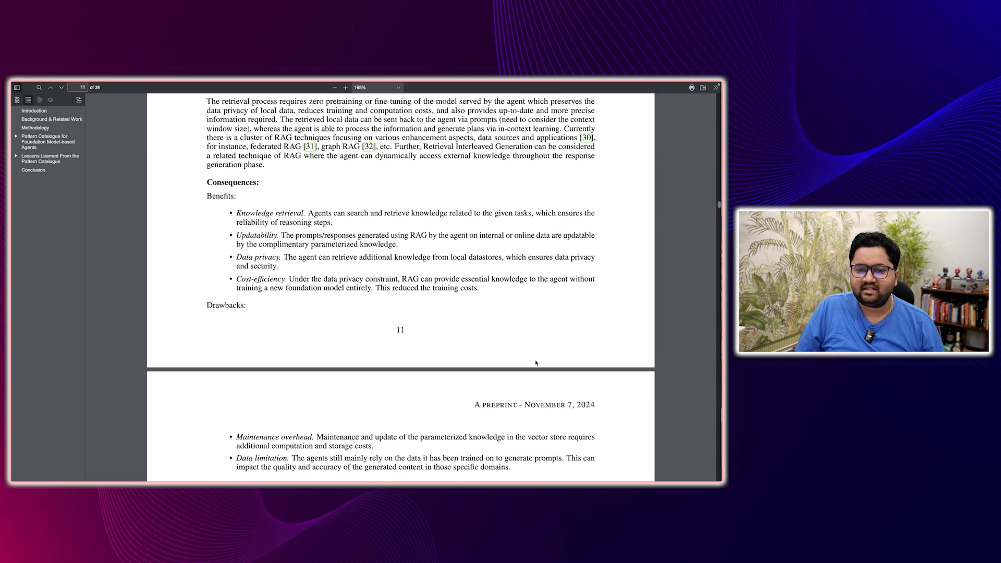
# - Scroll through Sections 4.5–4.8 down to Figure 10, Multi-path plan generator, on page 16
pyautogui.scroll(-3)
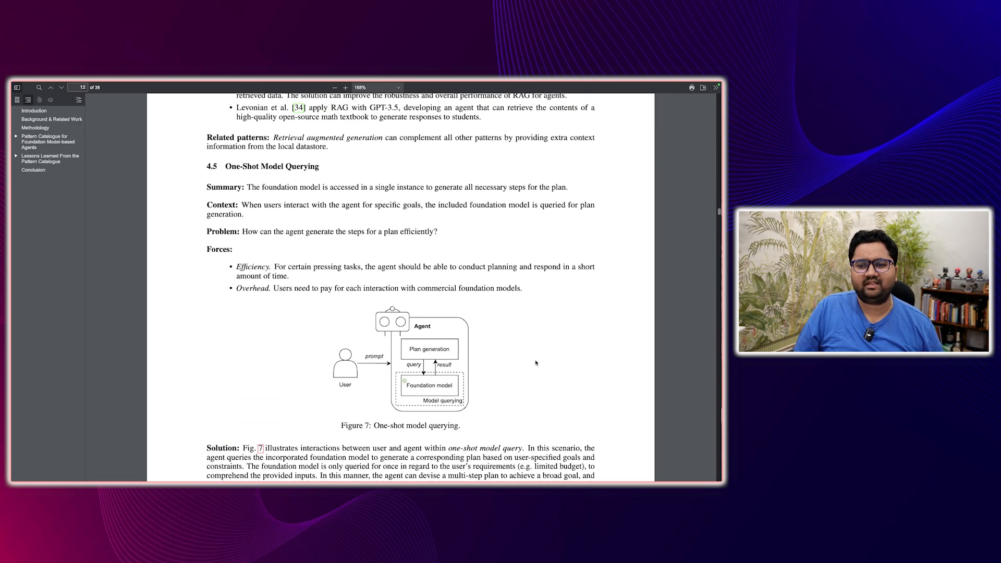
pyautogui.scroll(-3)
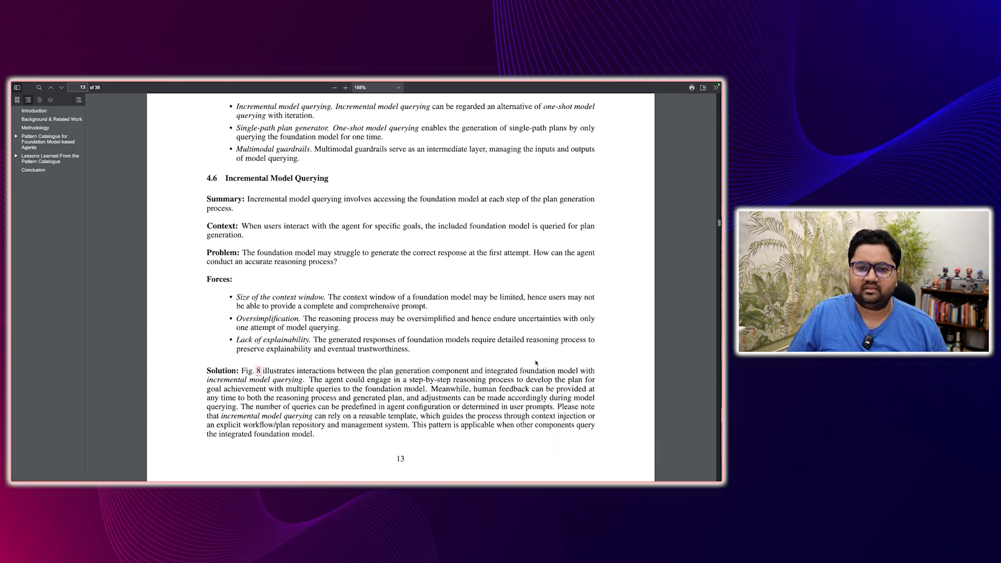
pyautogui.scroll(-3)
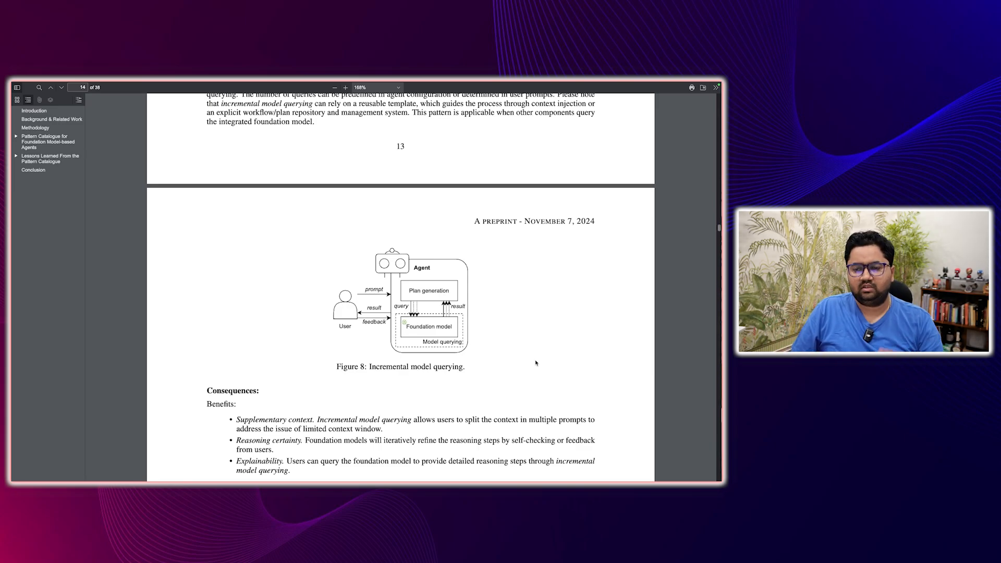
pyautogui.scroll(-3)
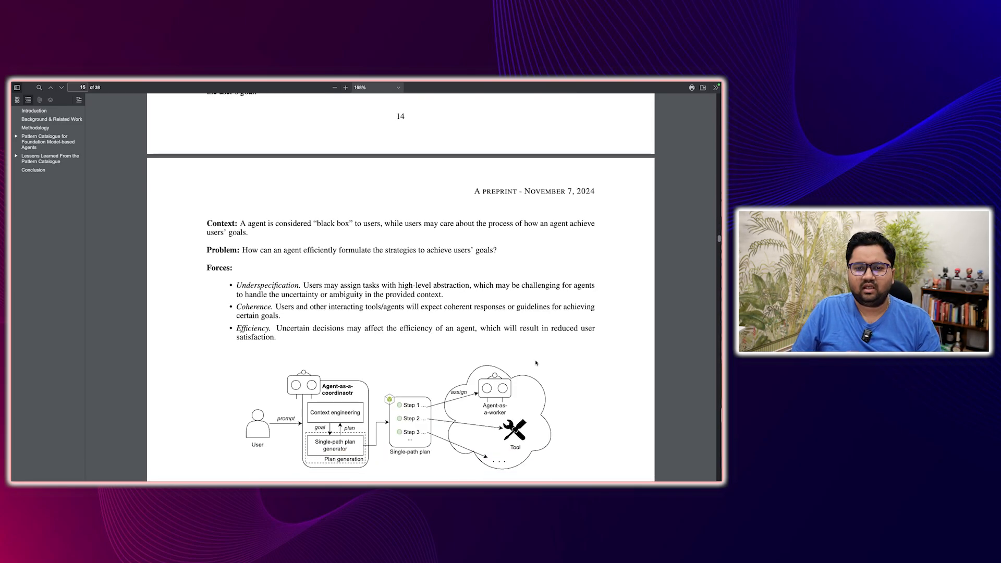
pyautogui.scroll(-3)
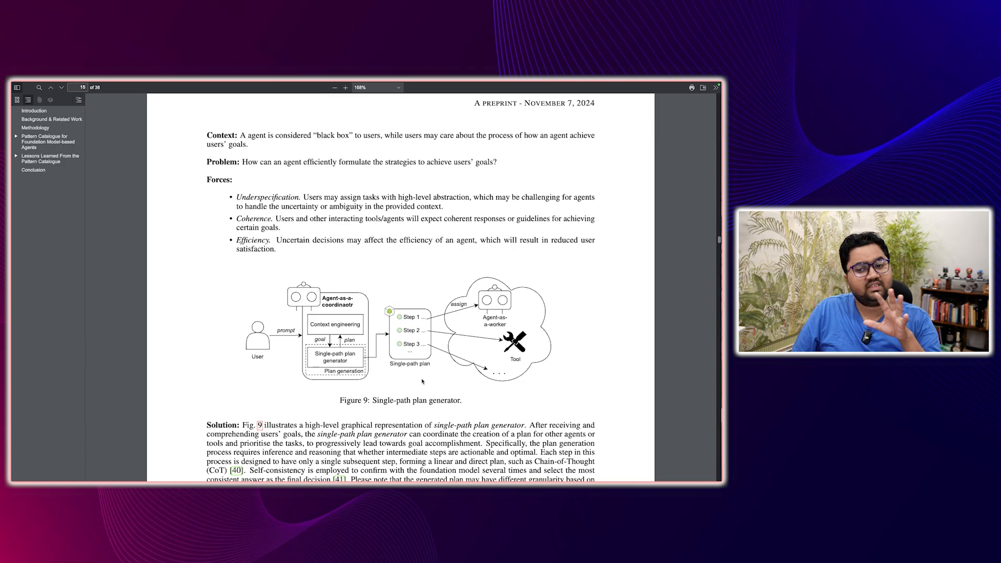
pyautogui.scroll(-3)
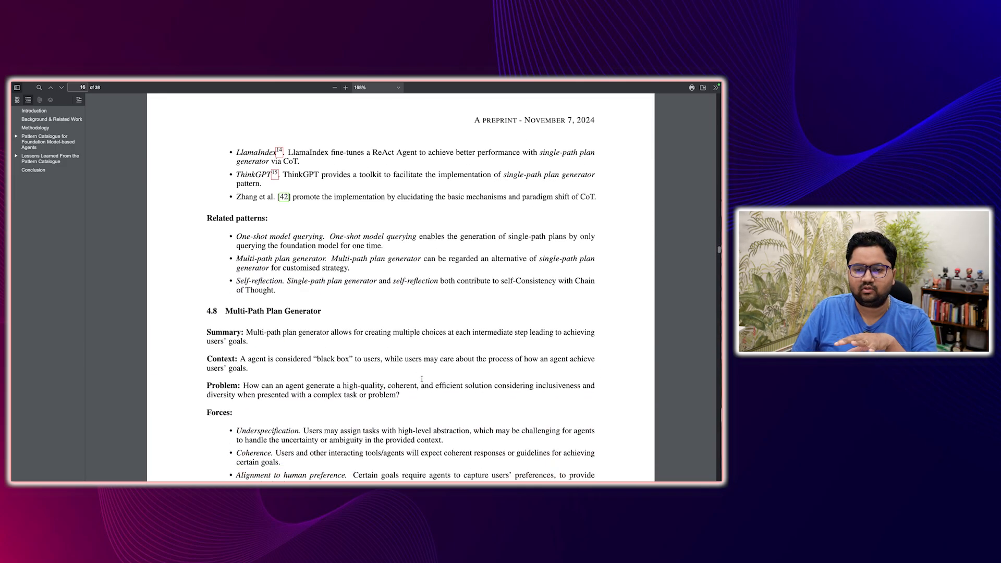
pyautogui.scroll(-3)
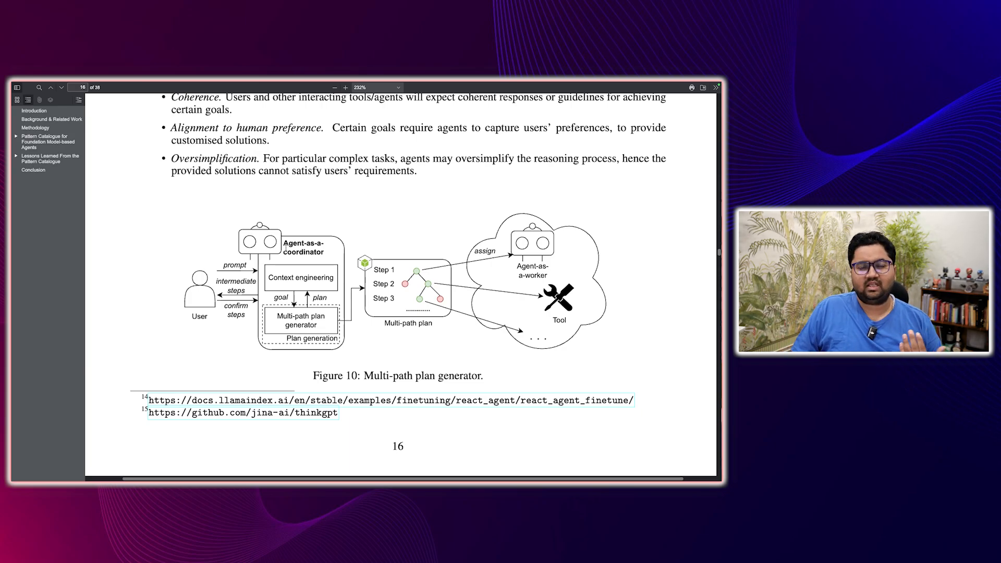
# - Zoom back out and scroll past page 17 to the Self-reflection solution and benefits on page 18
pyautogui.scroll(-3)
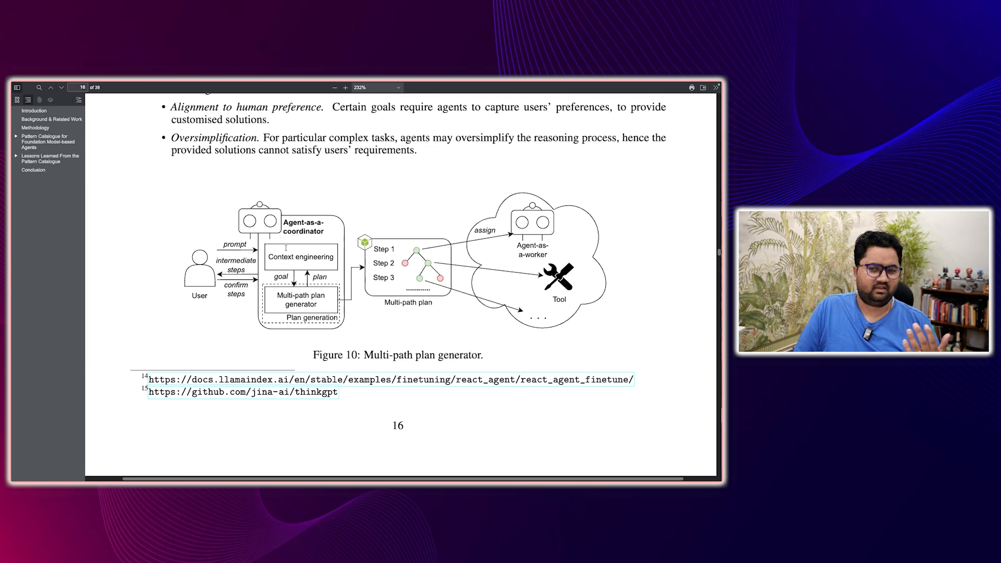
pyautogui.scroll(-3)
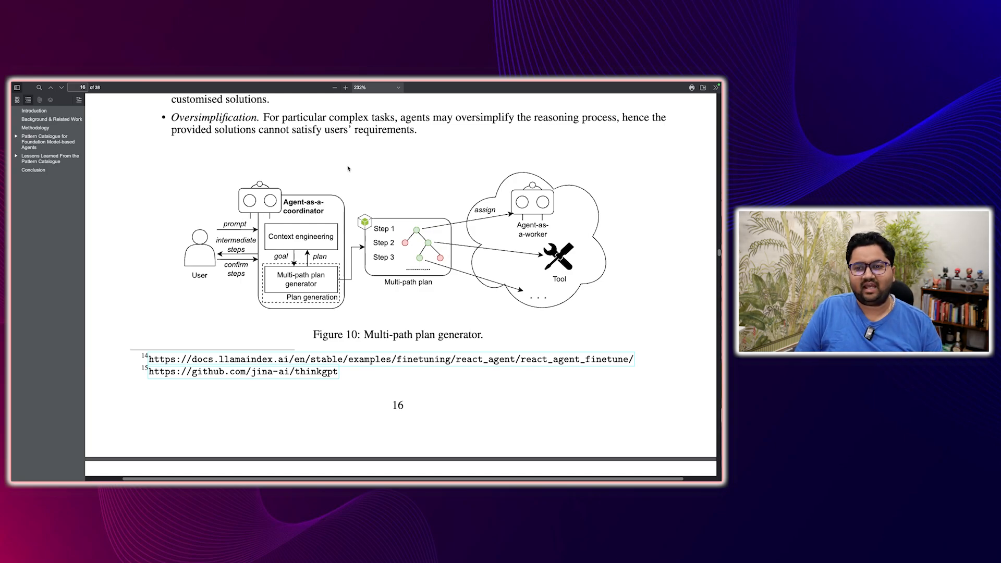
pyautogui.click(334, 88)
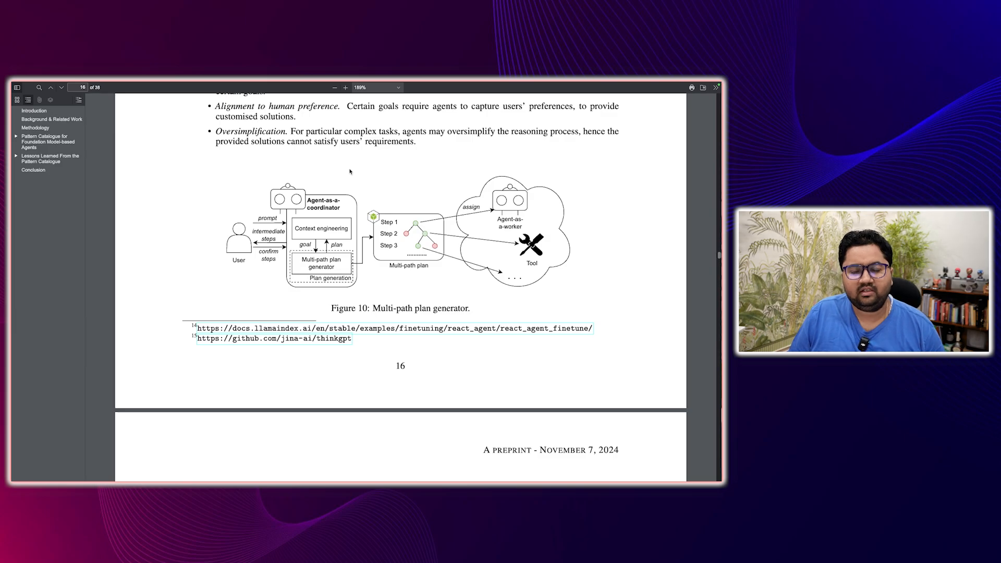
pyautogui.scroll(-3)
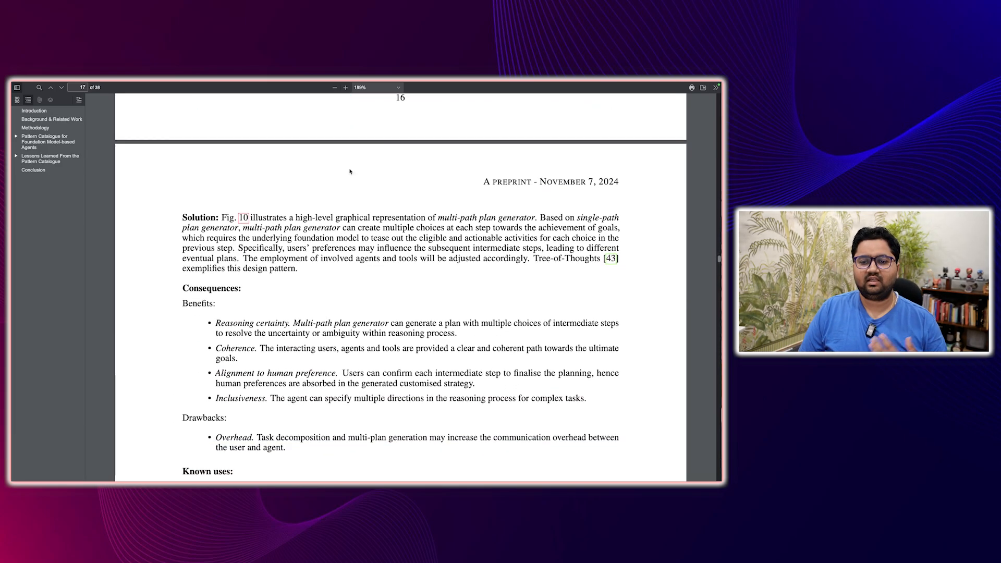
pyautogui.scroll(-3)
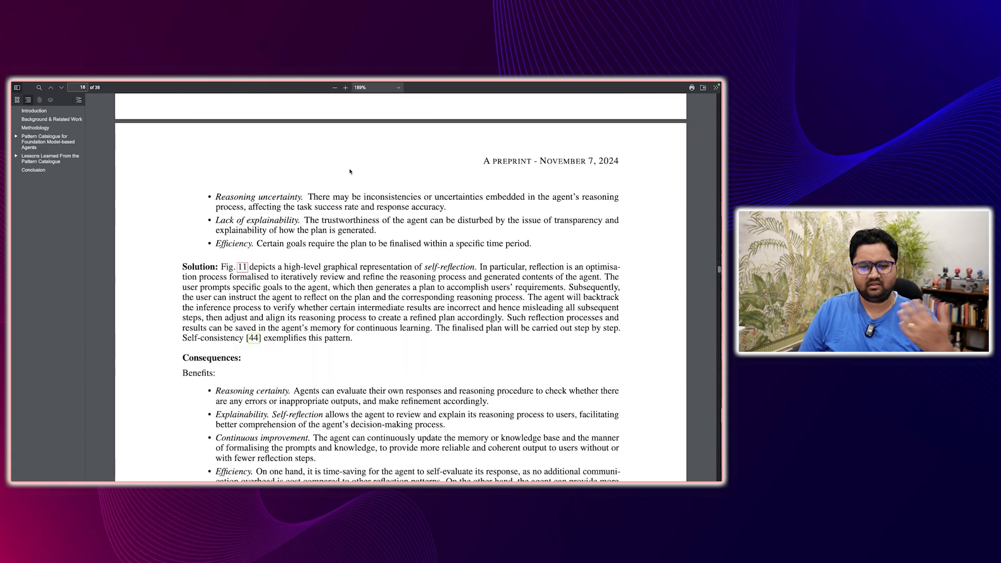
# - Scroll past Figure 11 and Cross-Reflection to Section 4.12 Voting-based Cooperation on page 21
pyautogui.scroll(-3)
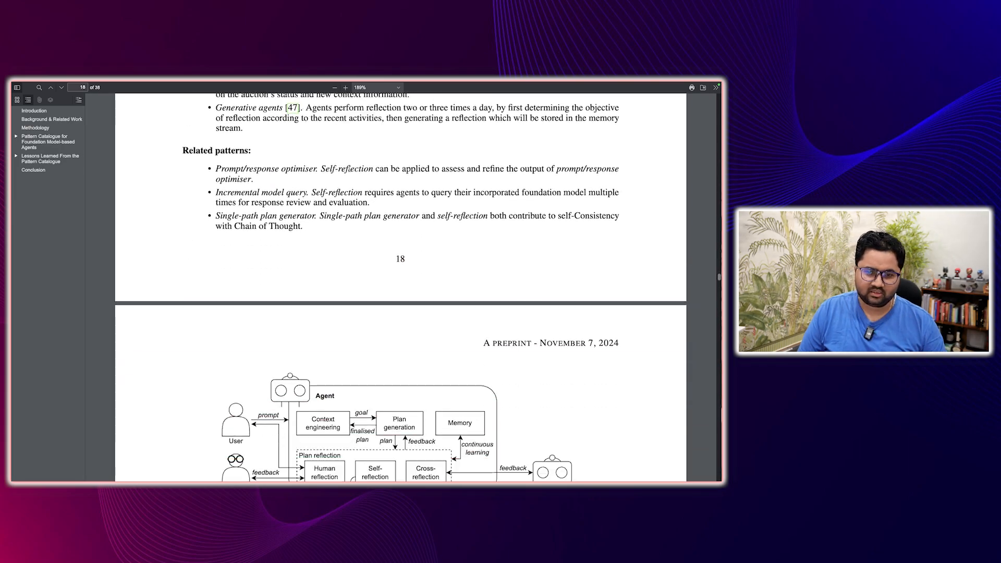
pyautogui.scroll(-3)
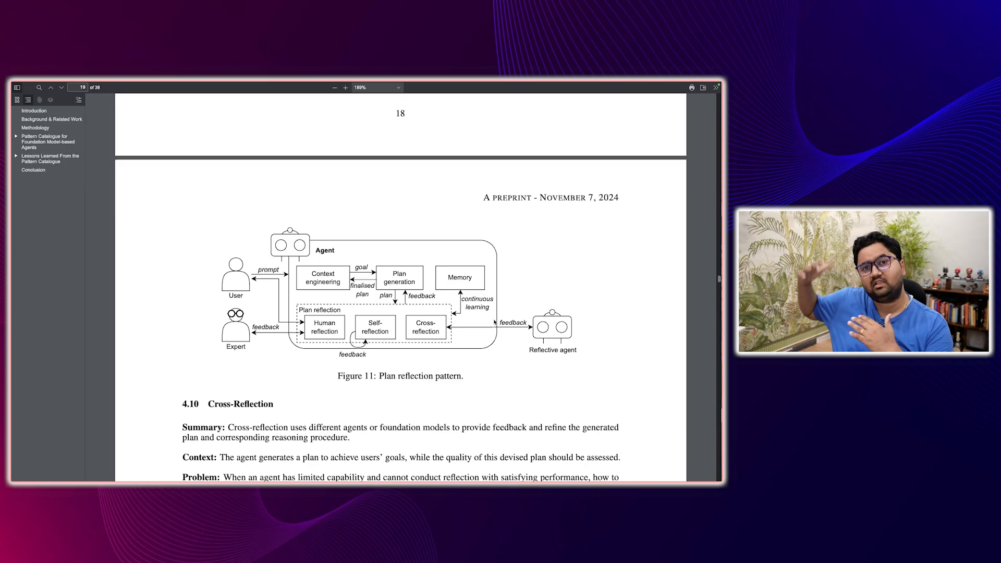
pyautogui.scroll(-3)
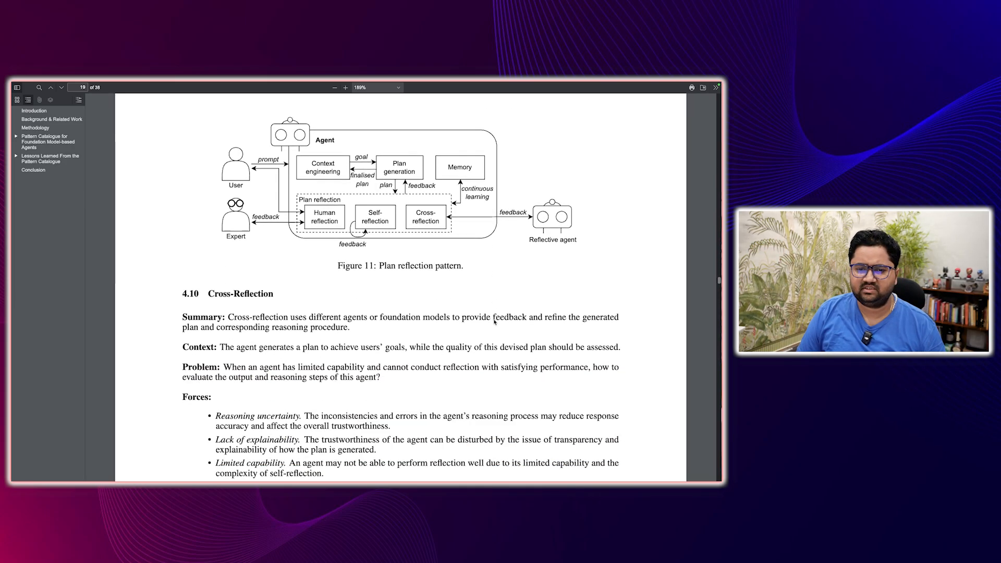
pyautogui.scroll(-3)
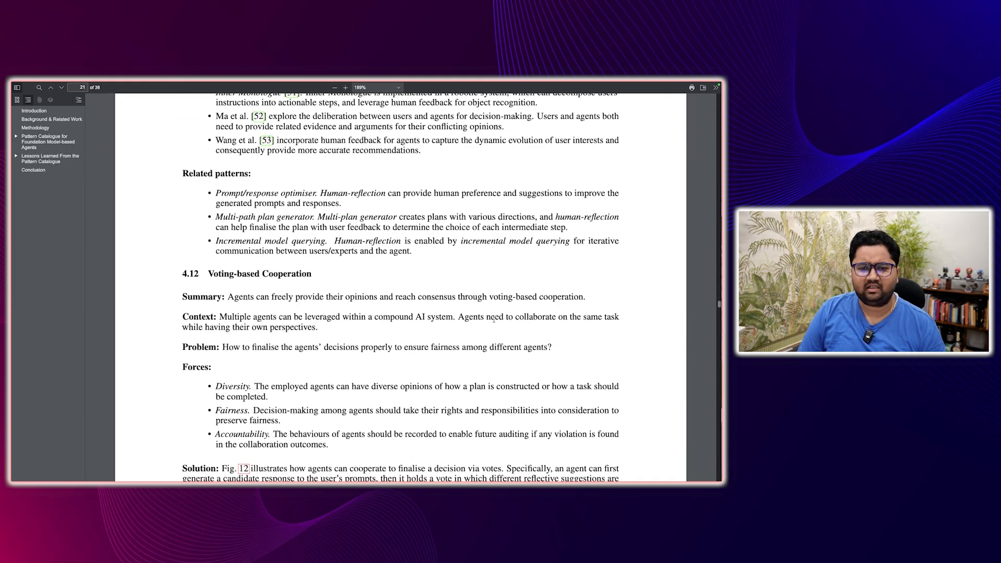
# - Zoom in on Figure 12, Voting-based cooperation, review its consequences, and reach Section 4.13 on page 23
pyautogui.scroll(-3)
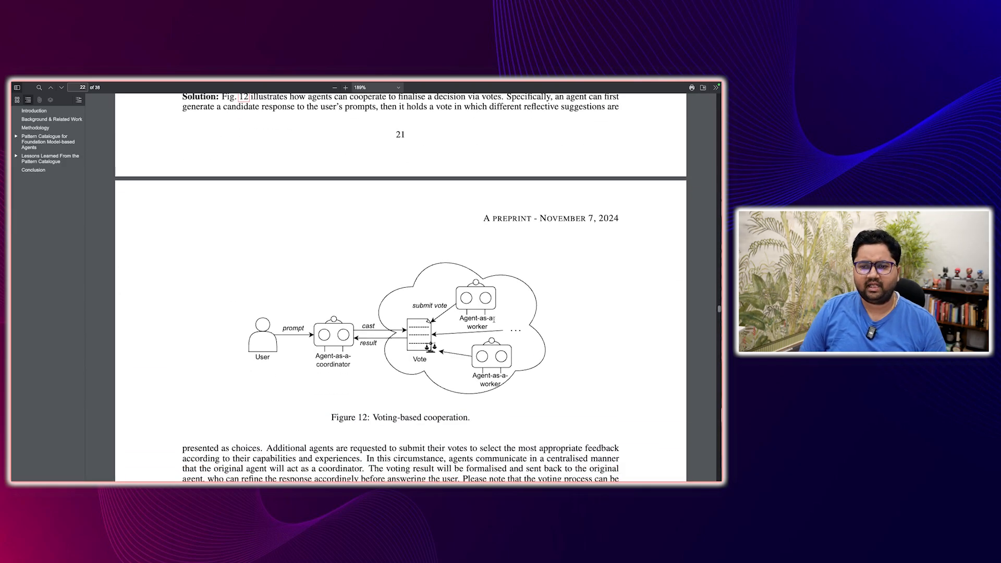
pyautogui.click(345, 87)
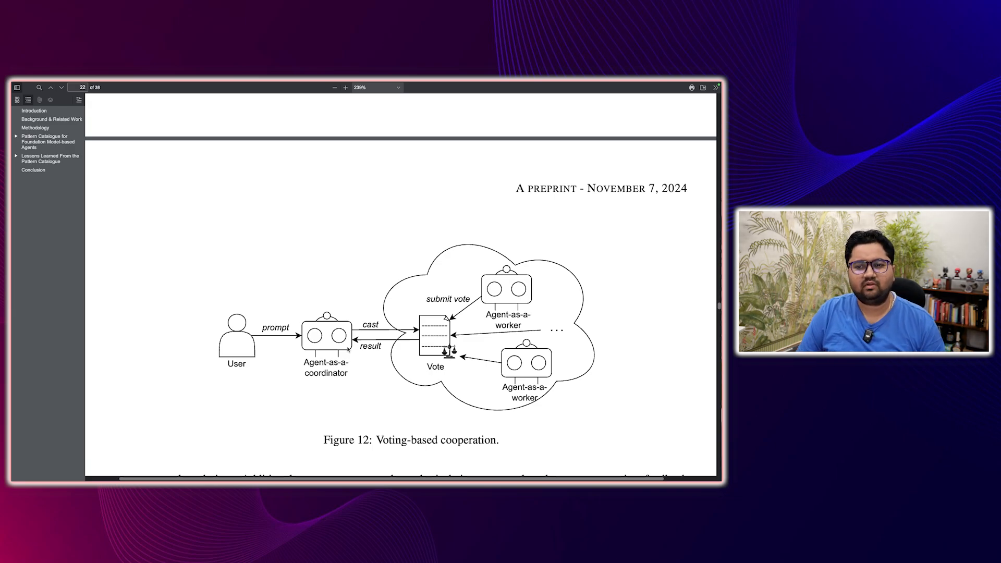
pyautogui.scroll(-3)
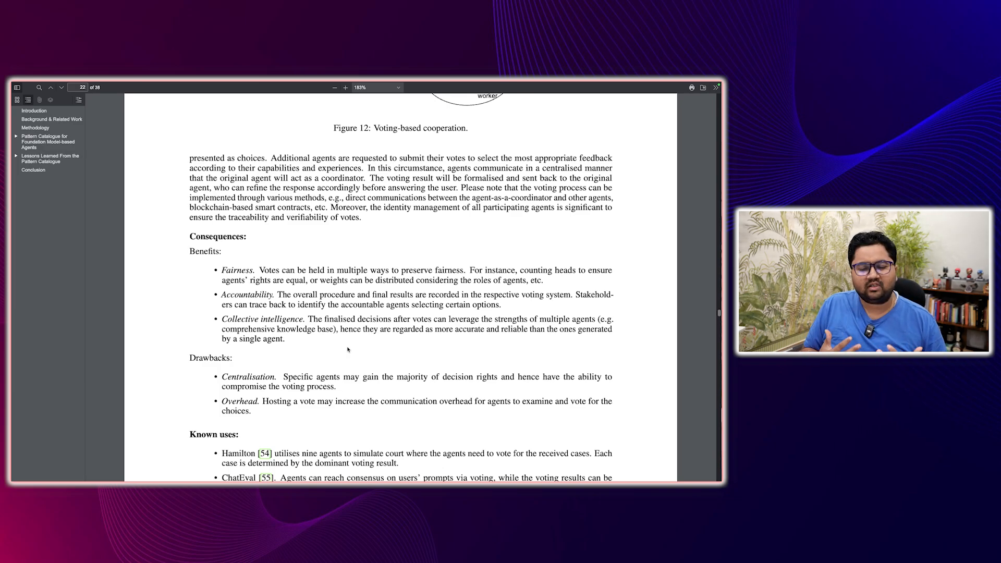
pyautogui.scroll(3)
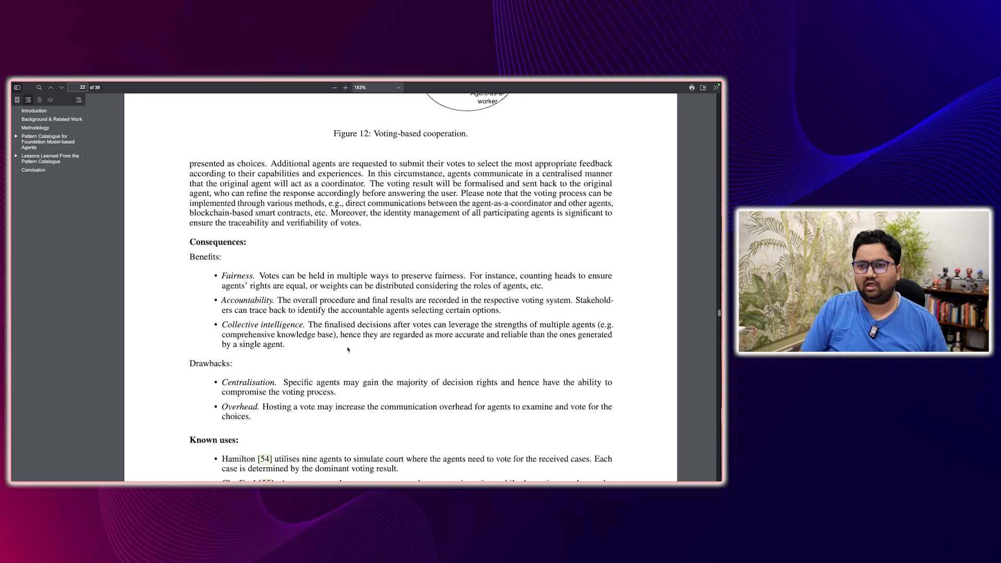
pyautogui.scroll(3)
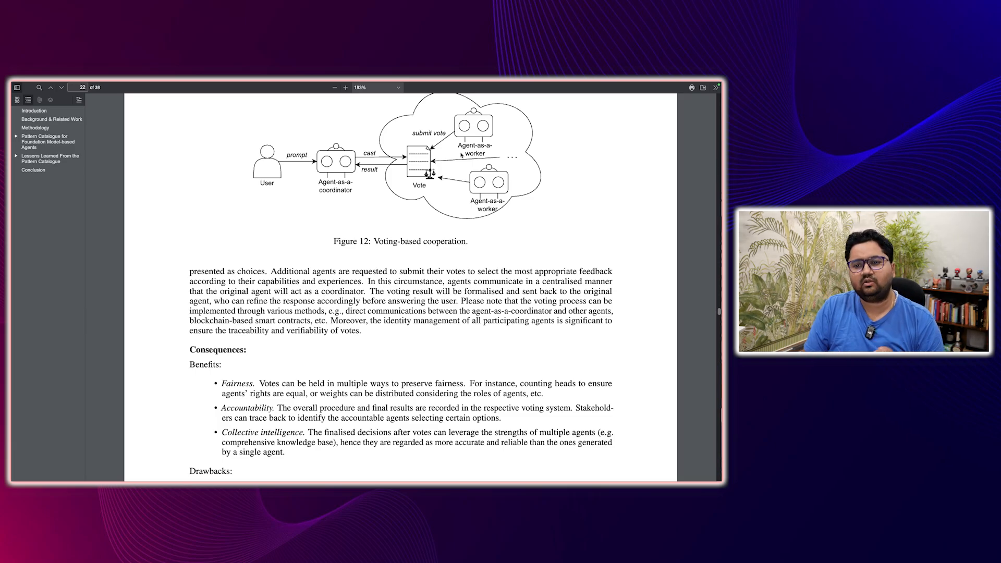
pyautogui.scroll(-3)
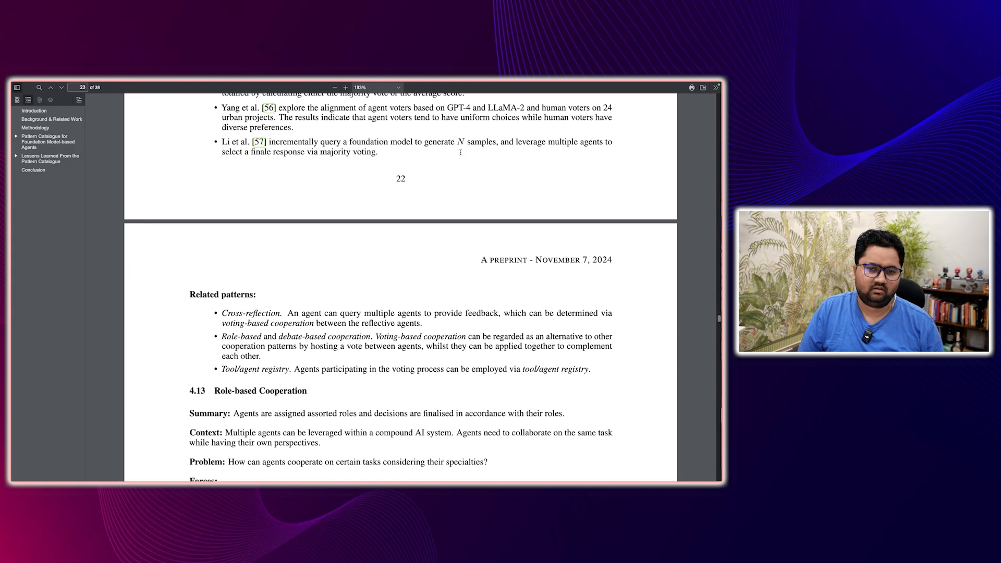
# - Scroll past Role-based and Debate-based Cooperation, then back up to Figure 15, Multimodal guardrails, on page 26
pyautogui.scroll(-3)
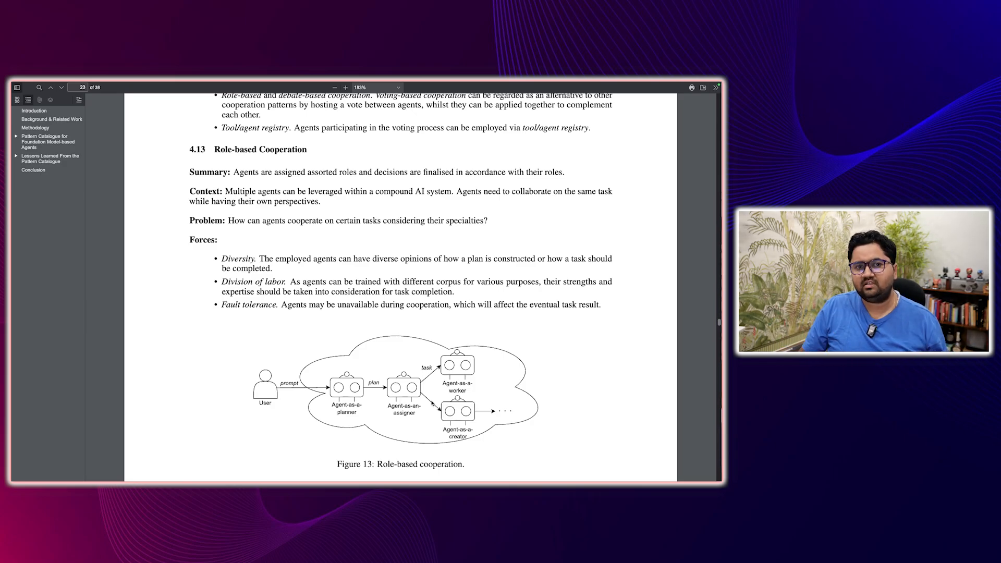
pyautogui.scroll(-3)
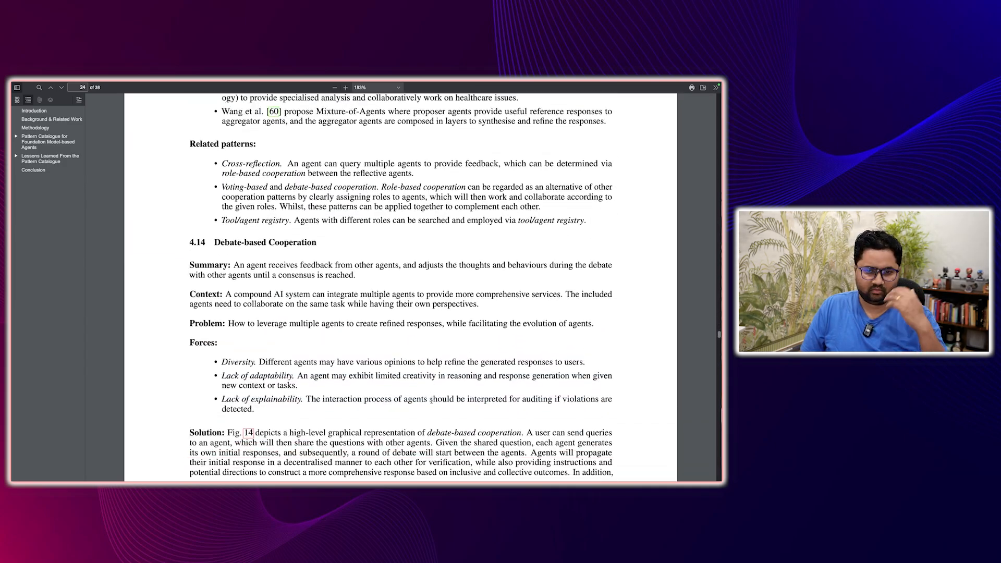
pyautogui.scroll(-3)
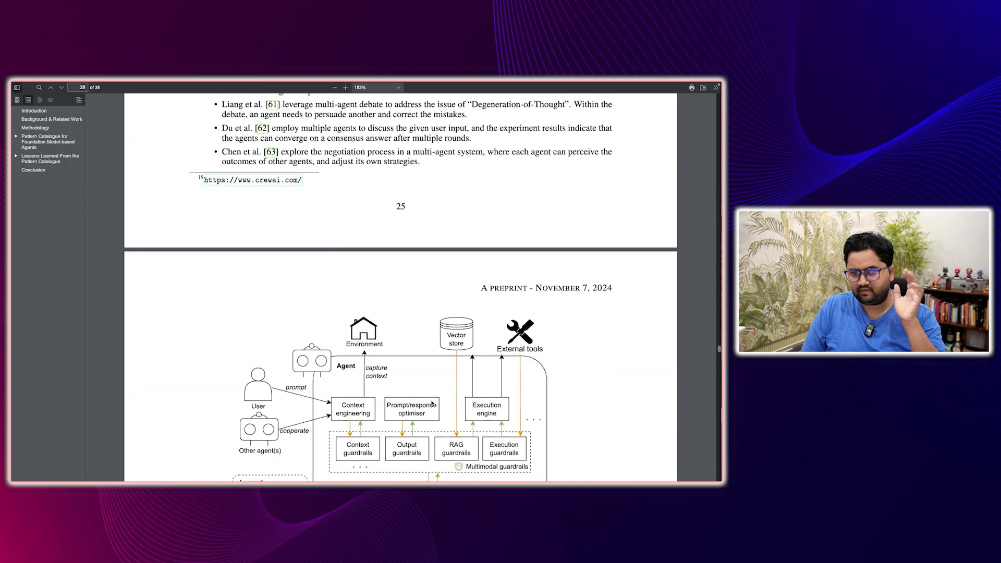
pyautogui.scroll(-3)
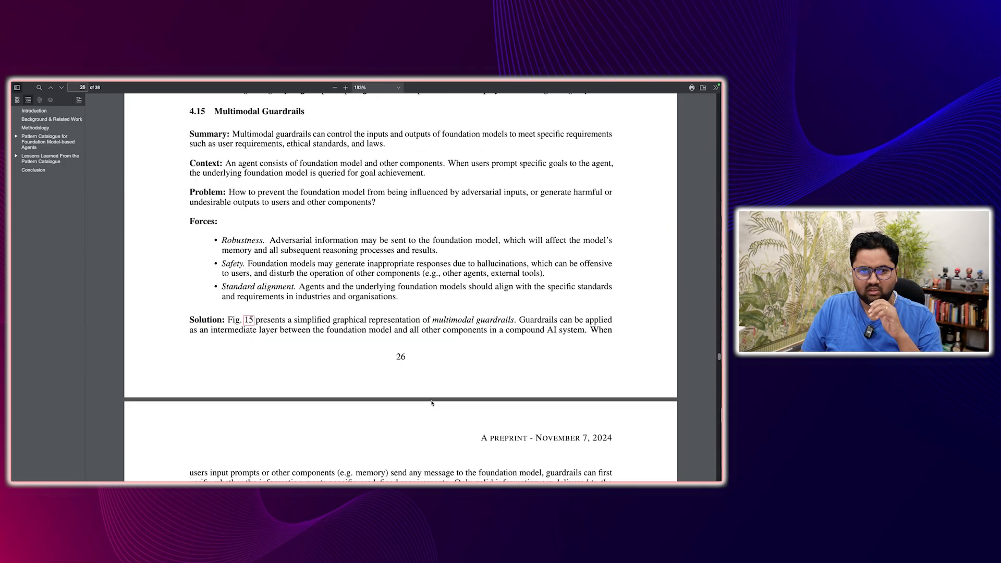
pyautogui.scroll(-3)
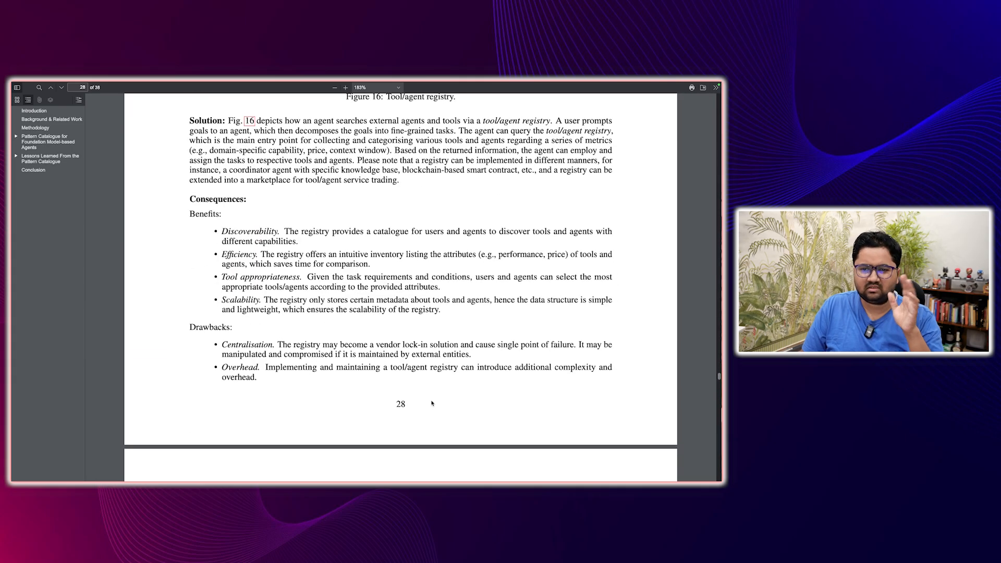
pyautogui.scroll(3)
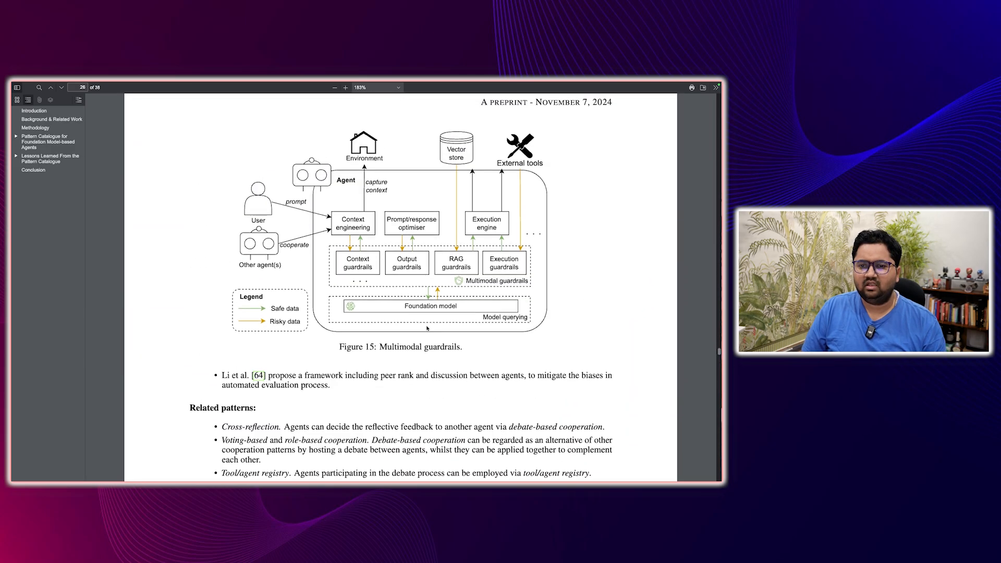
pyautogui.scroll(3)
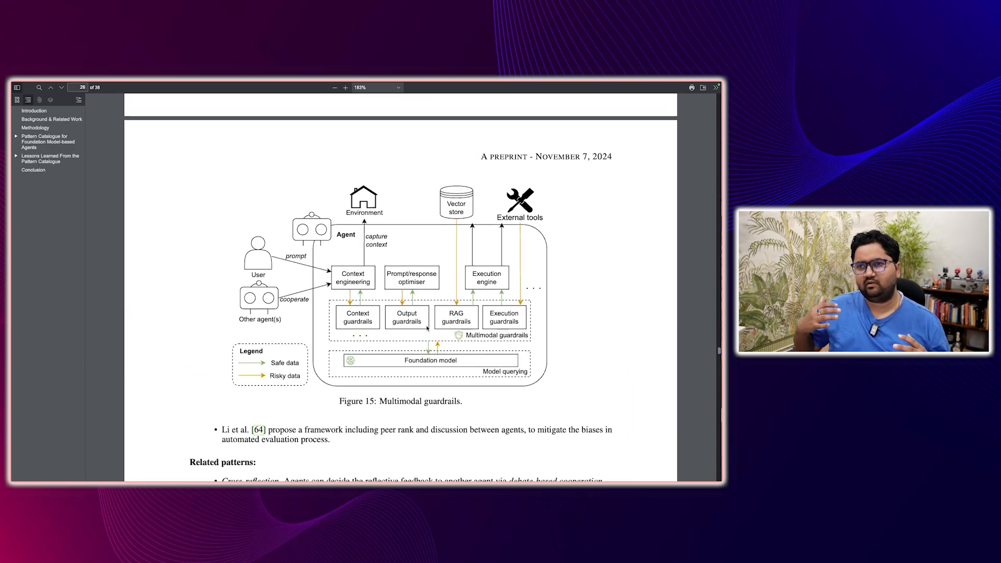